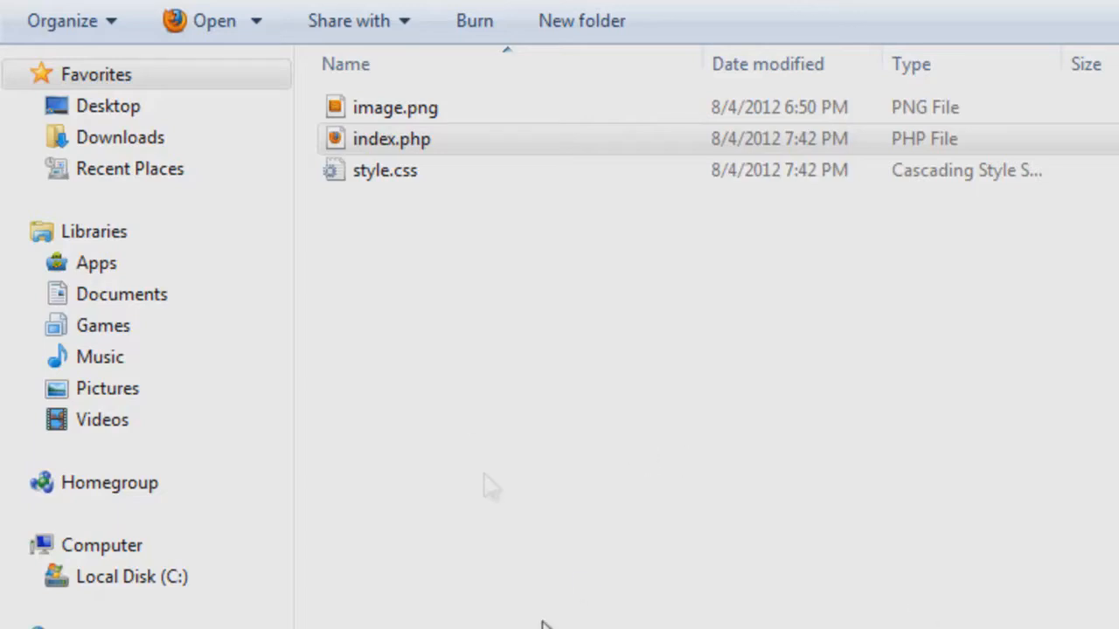
Review style.css rules and index.php markup by switching between the two editor tabs.
{"action": "left_click", "coordinate": [392, 138]}
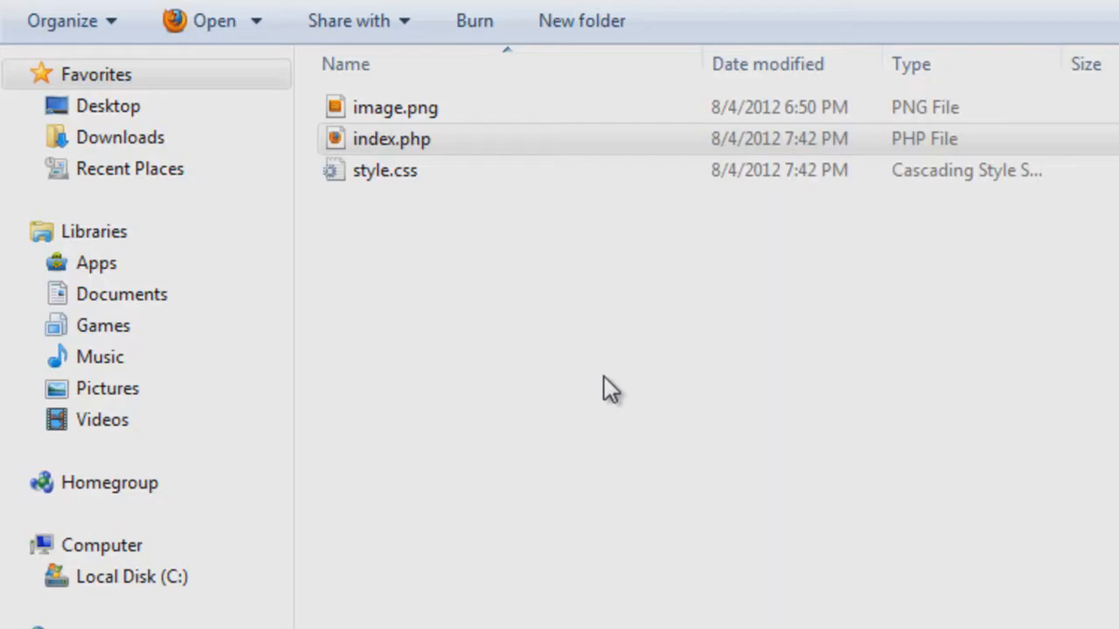
{"action": "mouse_move", "coordinate": [496, 356]}
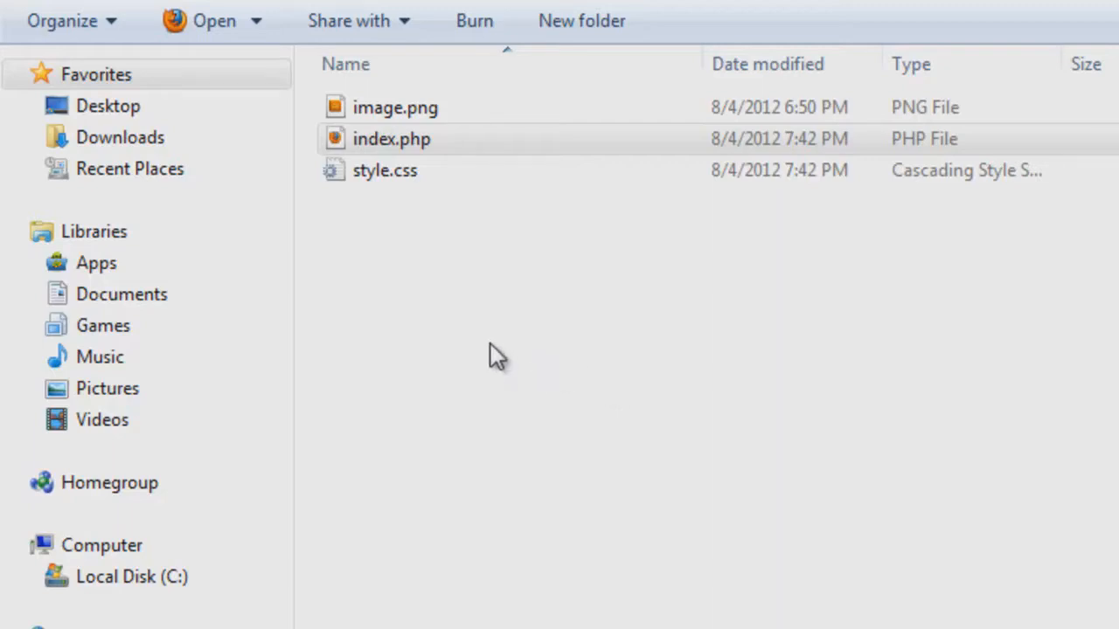
{"action": "mouse_move", "coordinate": [521, 369]}
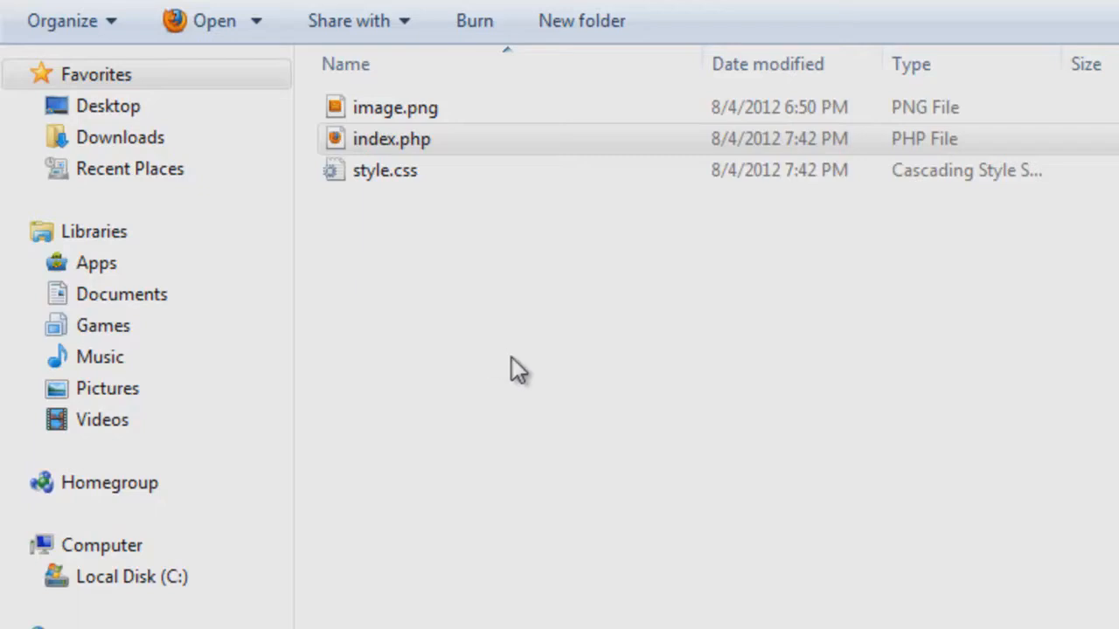
{"action": "double_click", "coordinate": [385, 169]}
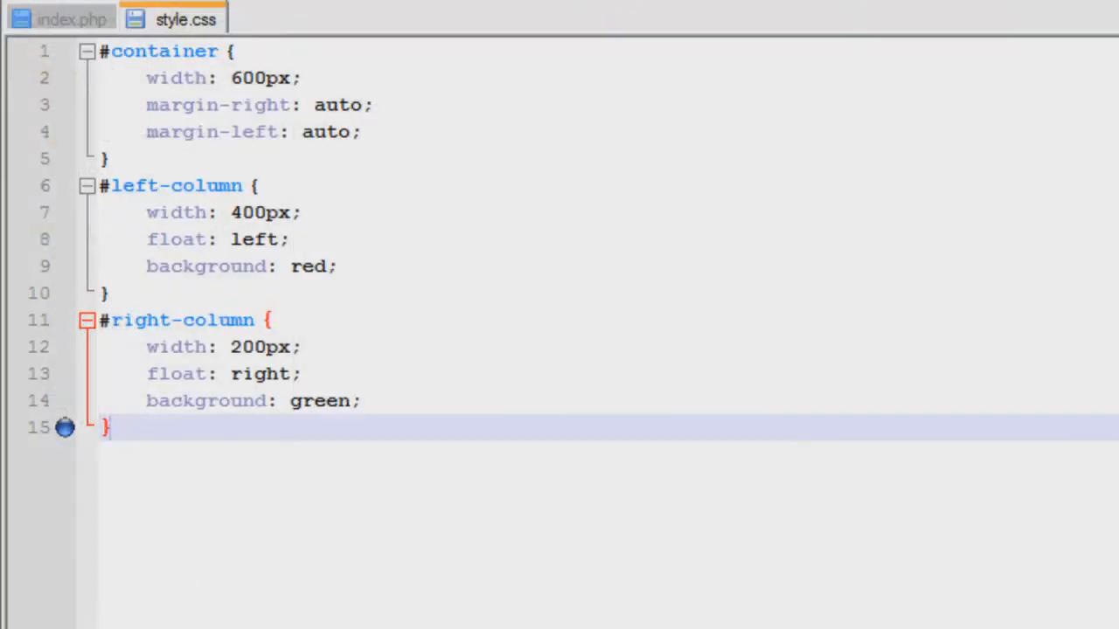
{"action": "left_click", "coordinate": [74, 18]}
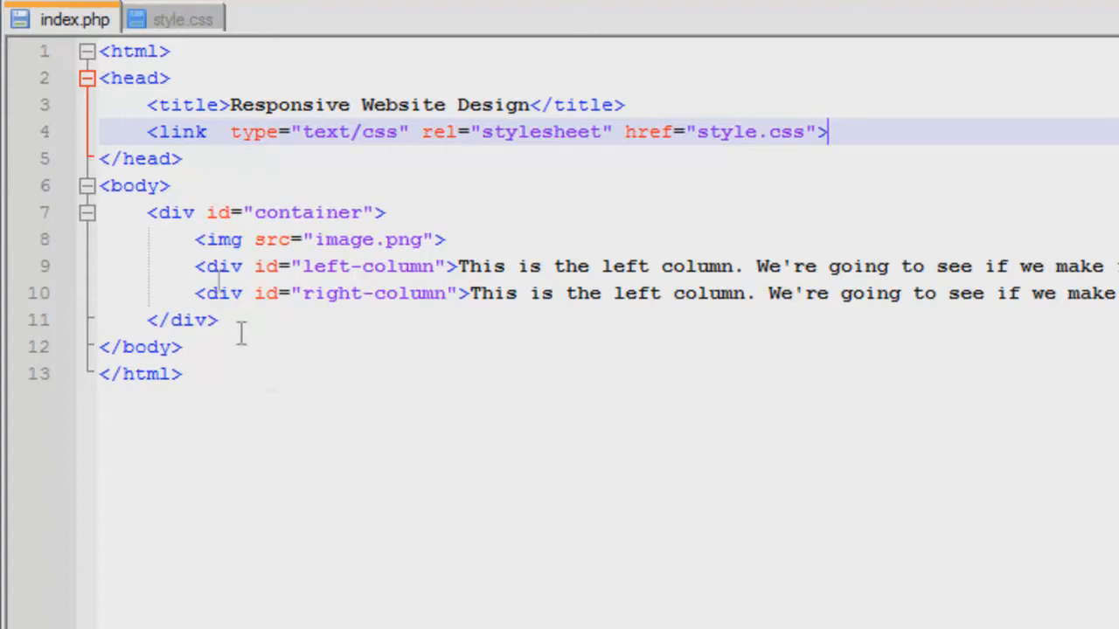
{"action": "left_click", "coordinate": [184, 18]}
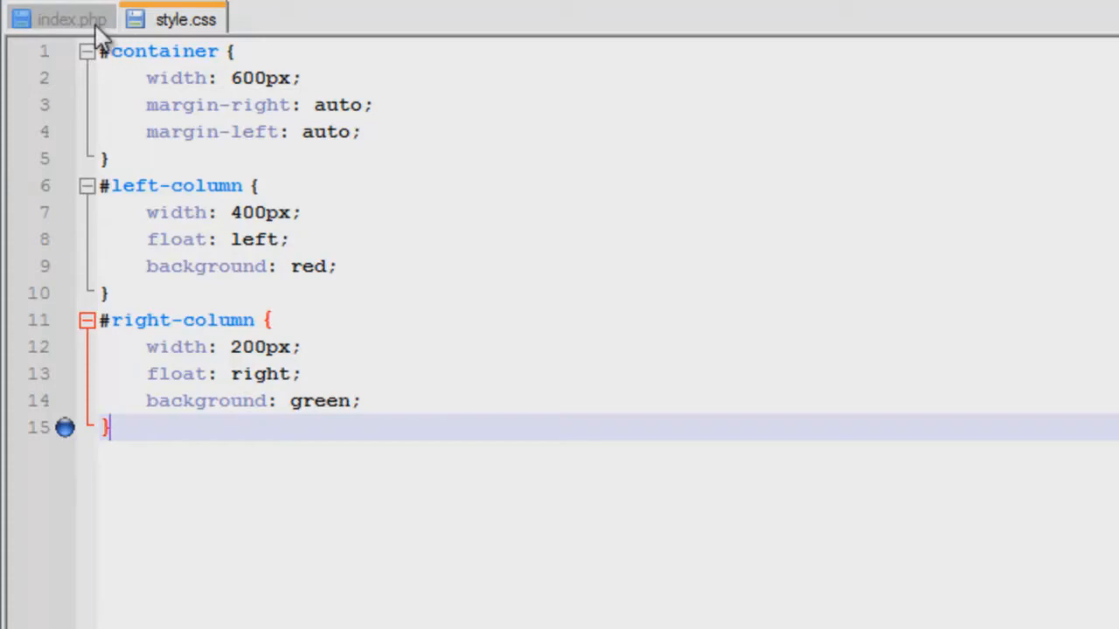
{"action": "mouse_move", "coordinate": [72, 19]}
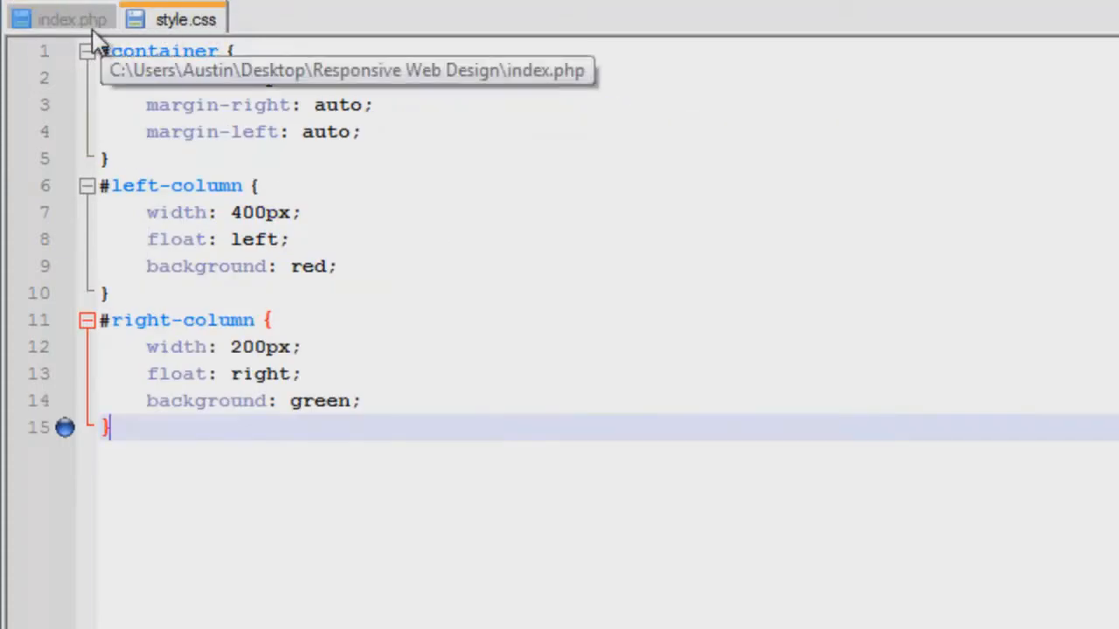
{"action": "left_click", "coordinate": [73, 19]}
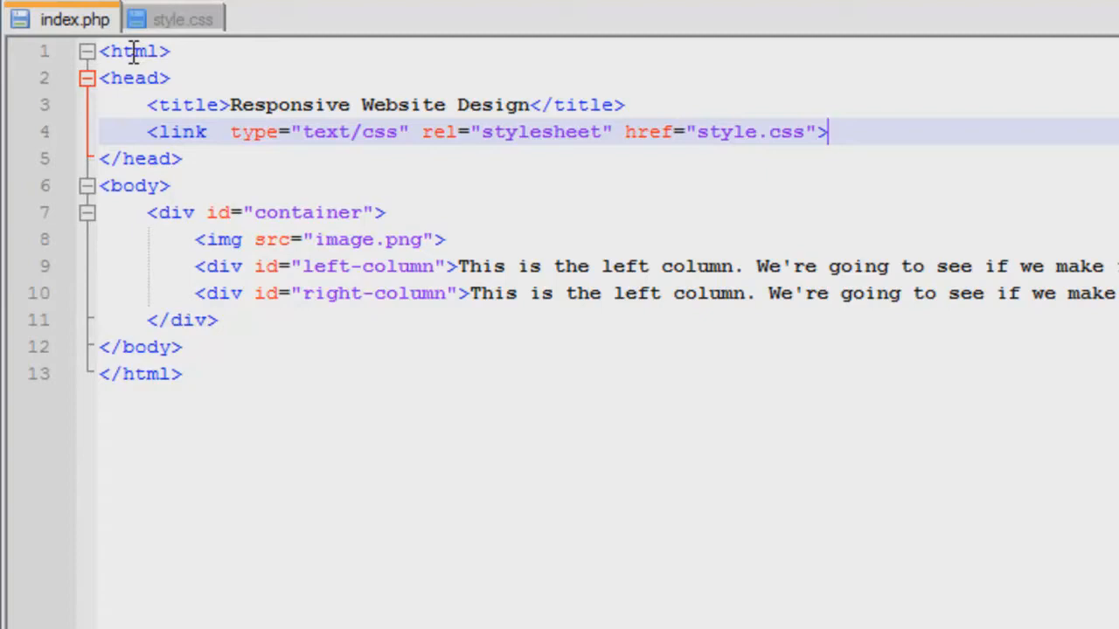
{"action": "mouse_move", "coordinate": [192, 32]}
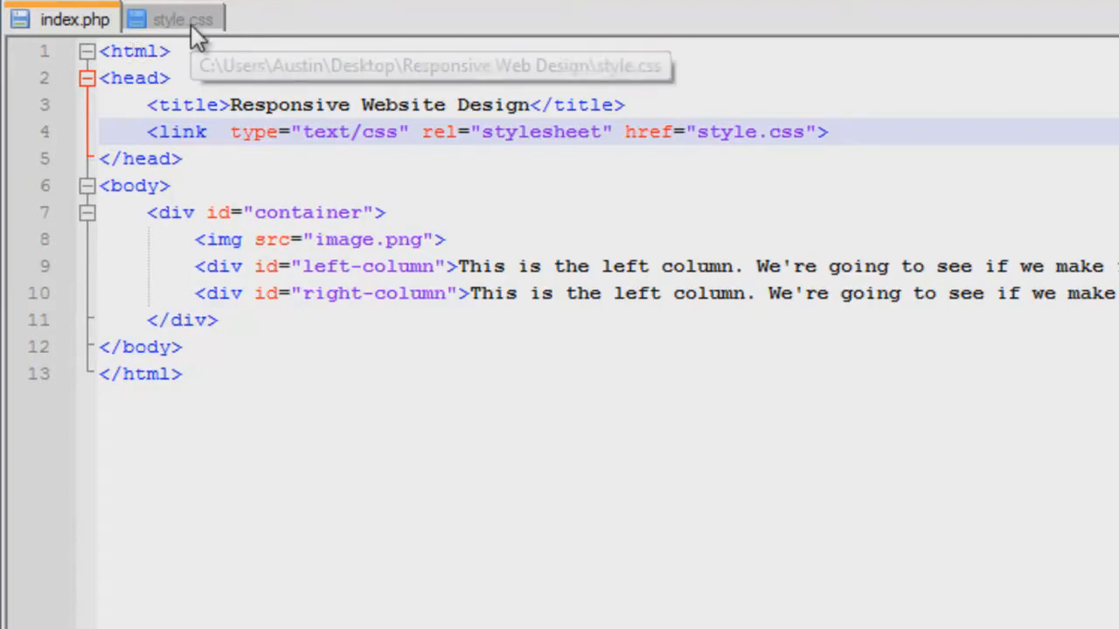
{"action": "left_click", "coordinate": [184, 19]}
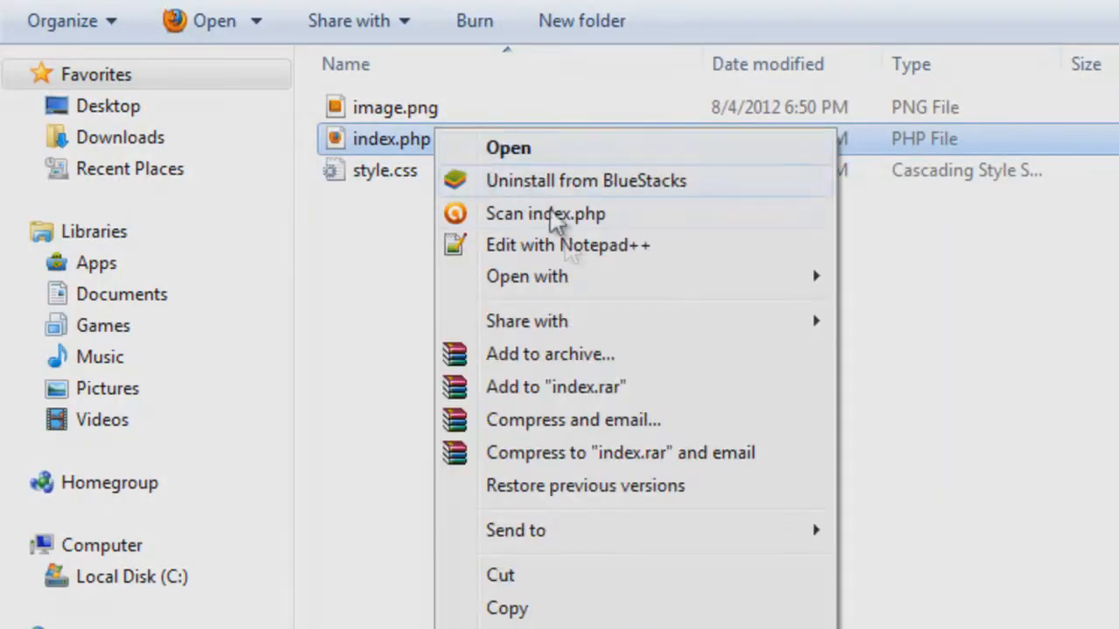
View index.php in Chrome and narrow the window to see whether the columns collapse.
{"action": "left_click", "coordinate": [507, 147]}
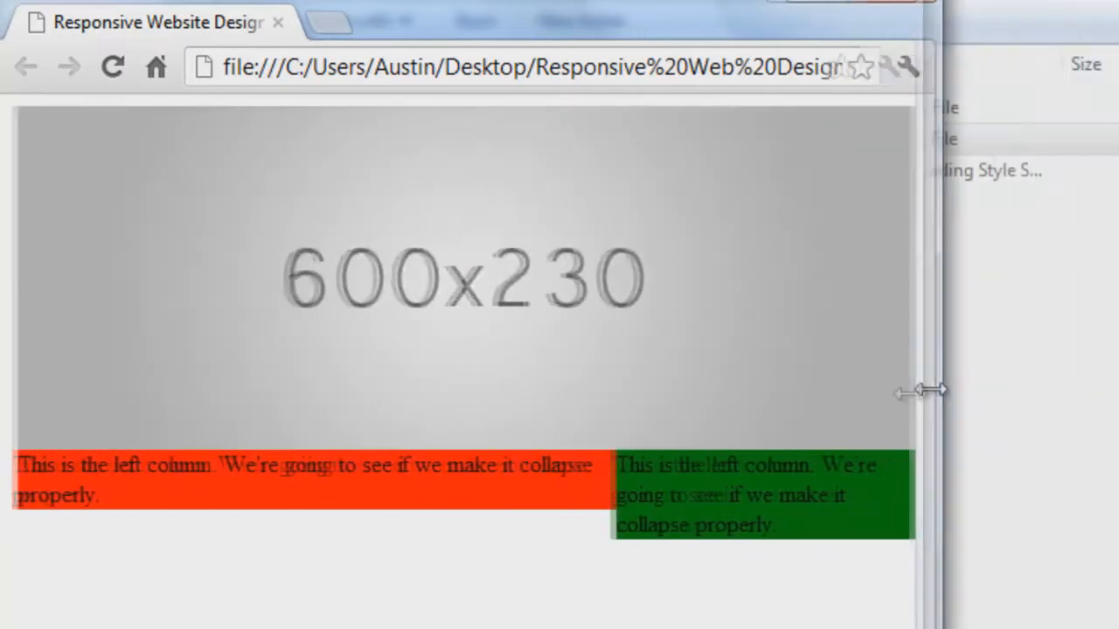
{"action": "left_click_drag", "start_coordinate": [930, 392], "coordinate": [822, 433]}
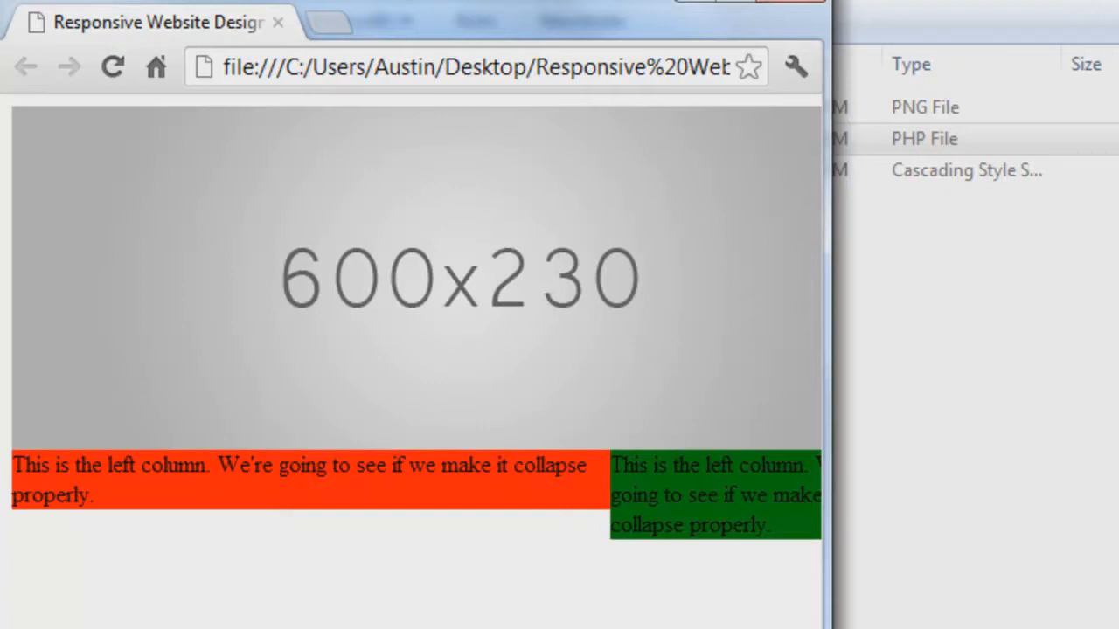
{"action": "mouse_move", "coordinate": [923, 7]}
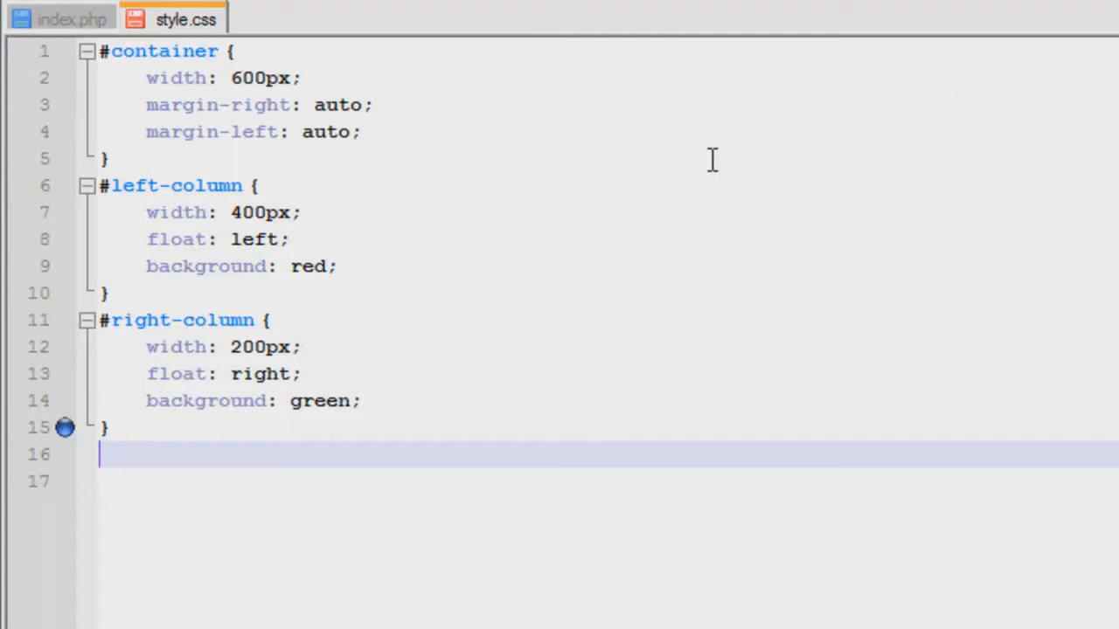
{"action": "mouse_move", "coordinate": [42, 503]}
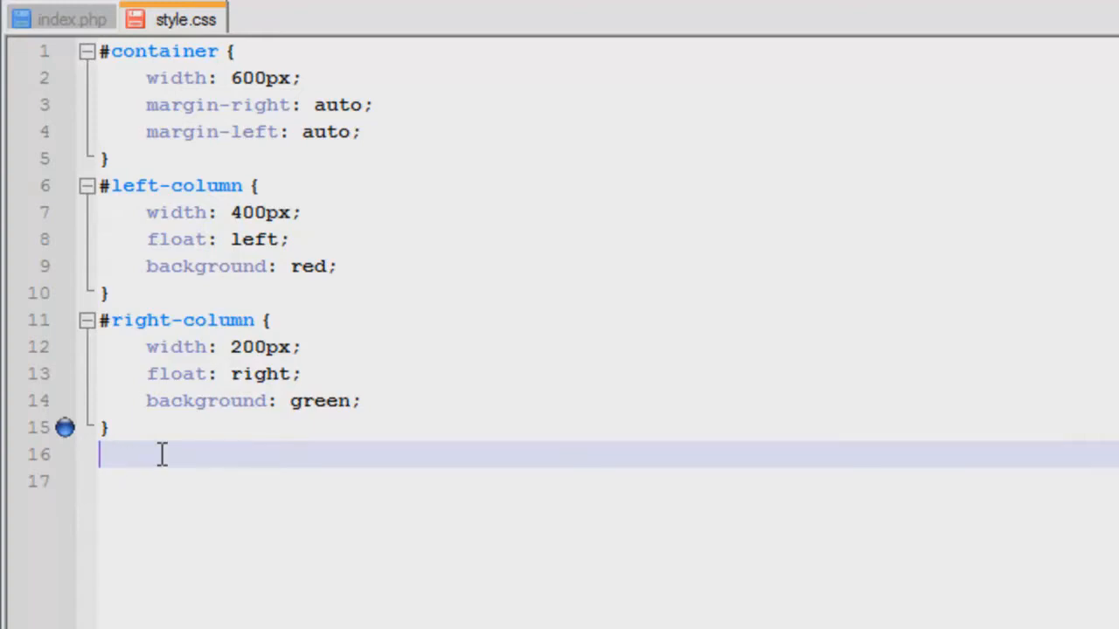
{"action": "key", "text": "enter"}
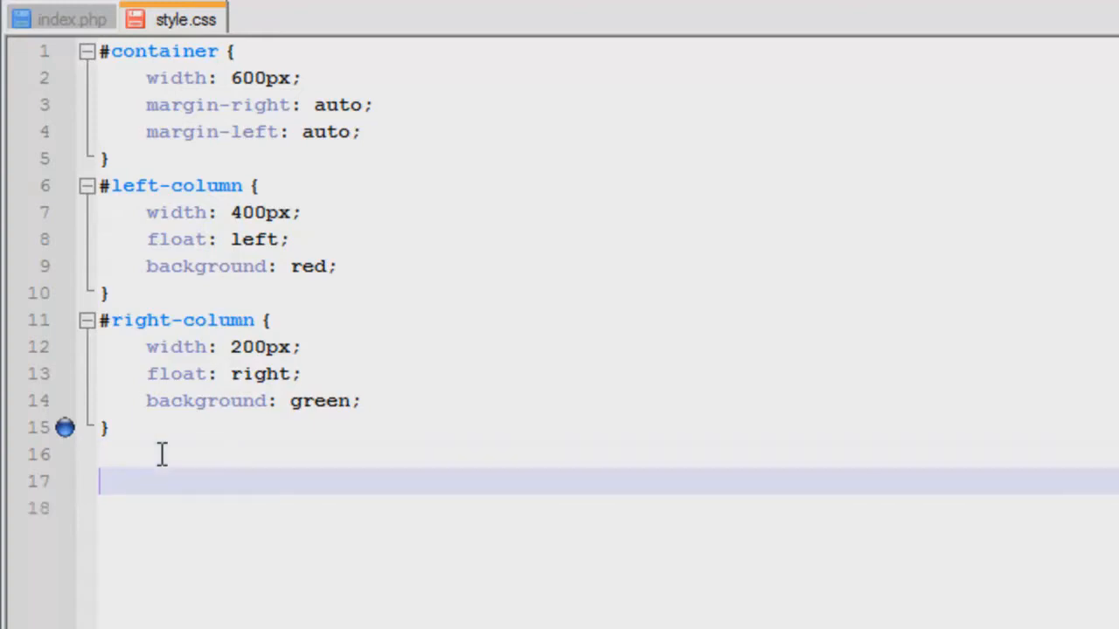
{"action": "type", "text": "@"}
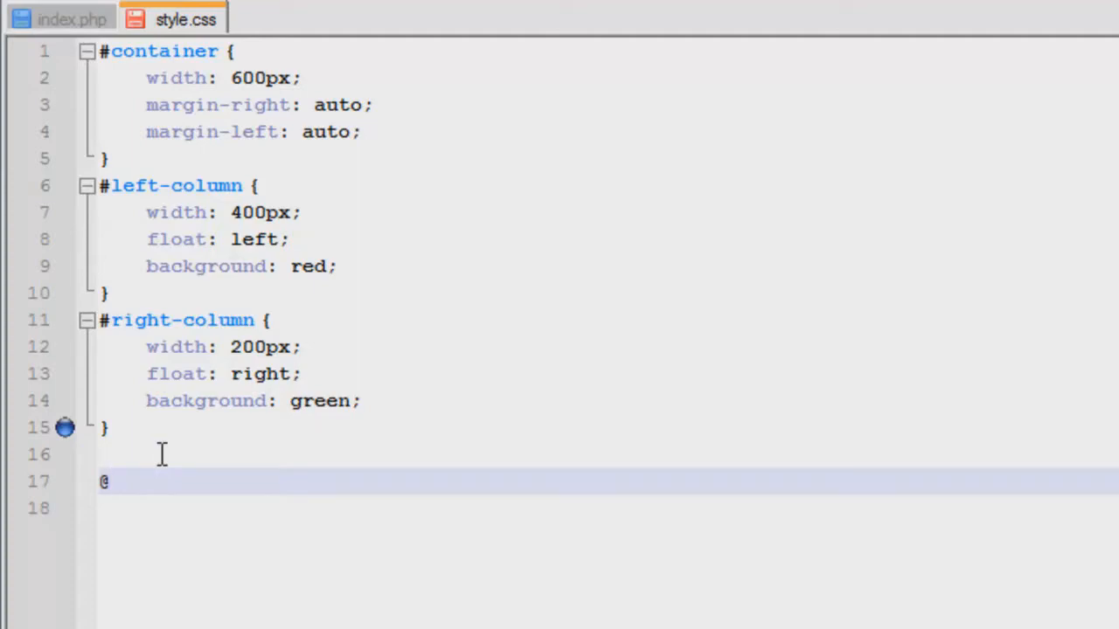
{"action": "type", "text": "media scree"}
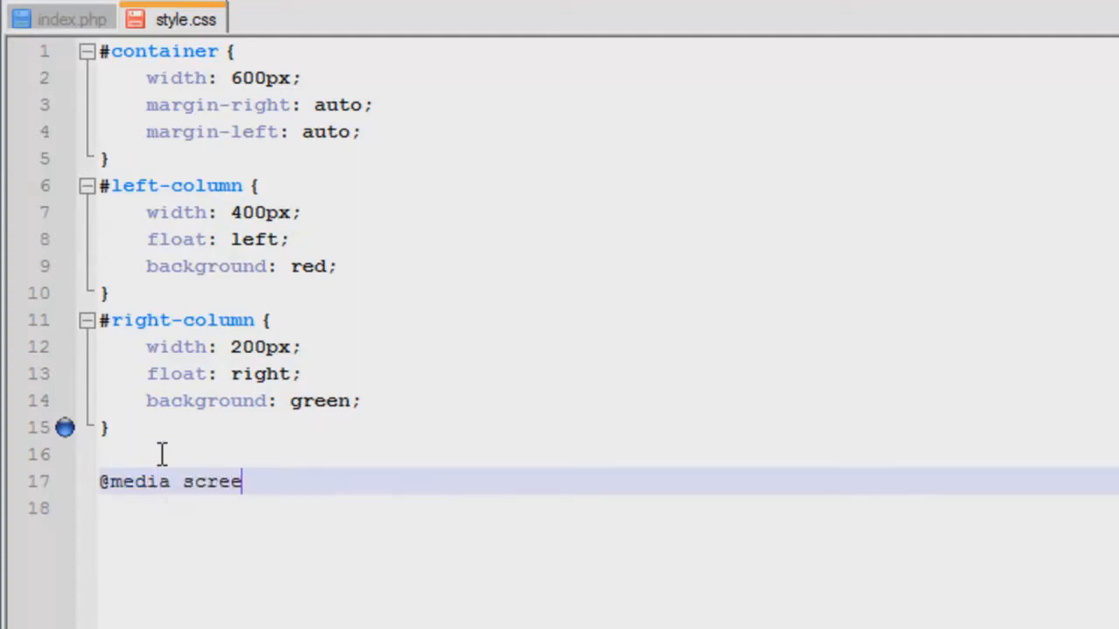
{"action": "type", "text": "n and"}
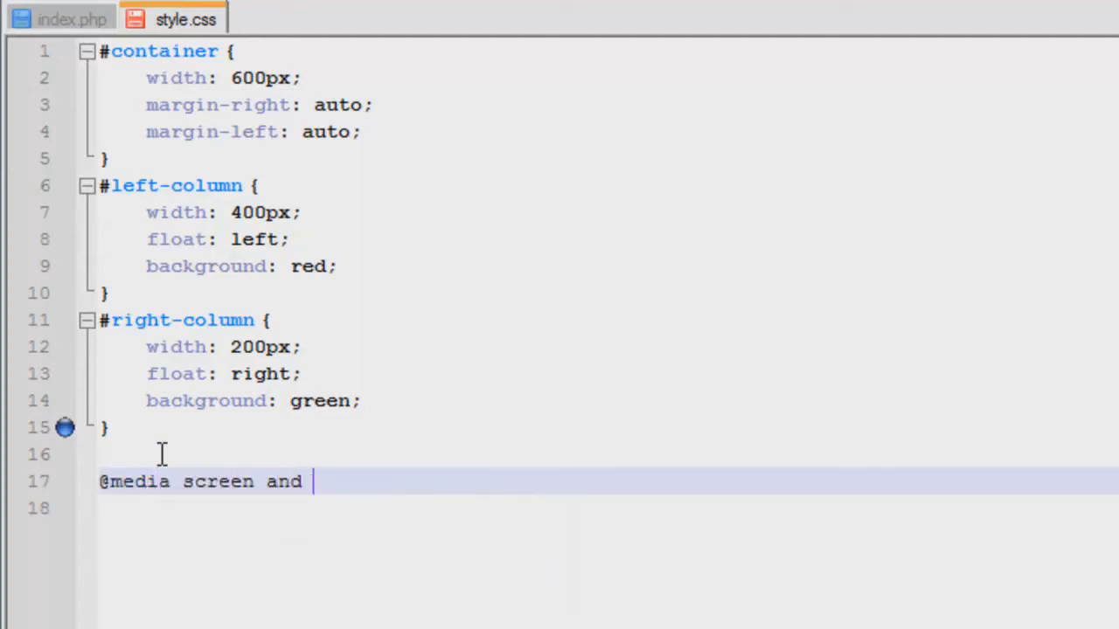
{"action": "type", "text": "() {}"}
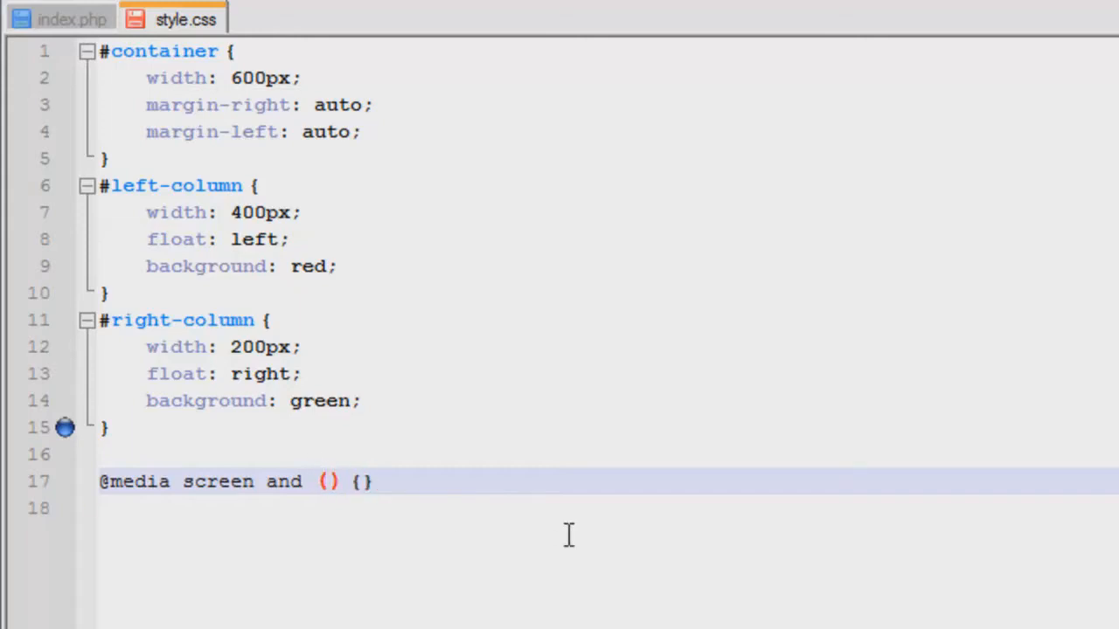
{"action": "type", "text": "max-widt"}
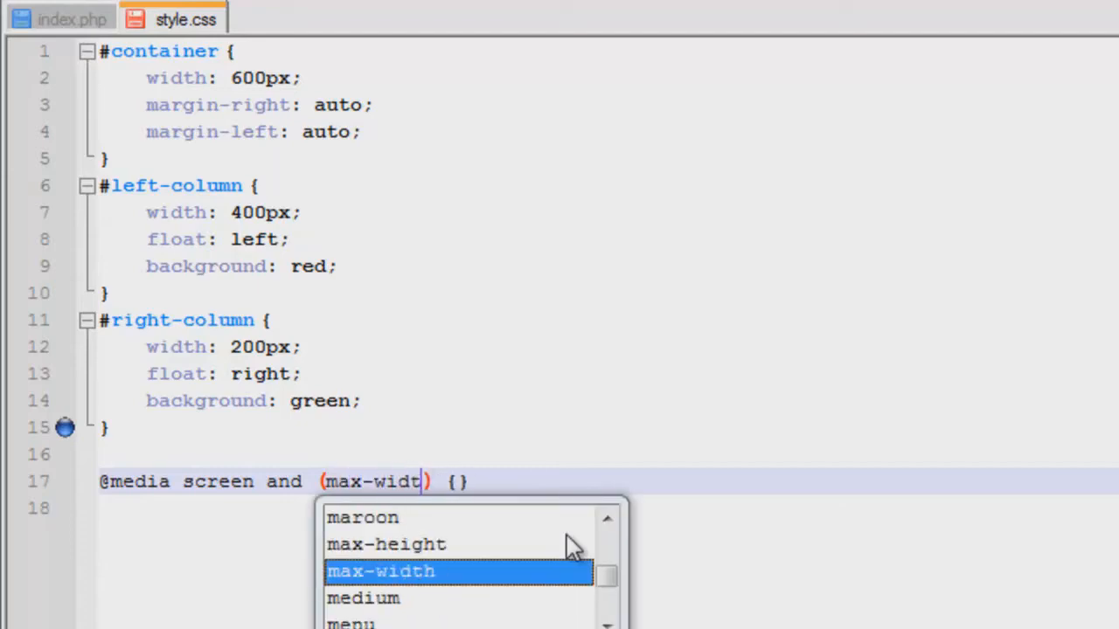
{"action": "left_click", "coordinate": [381, 570]}
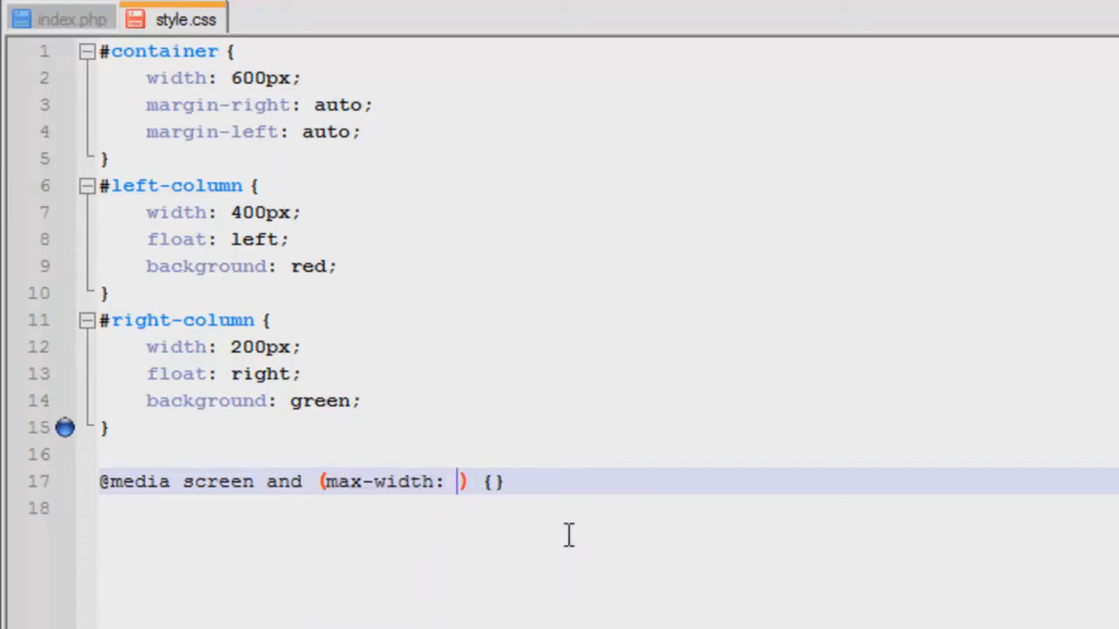
{"action": "type", "text": "px"}
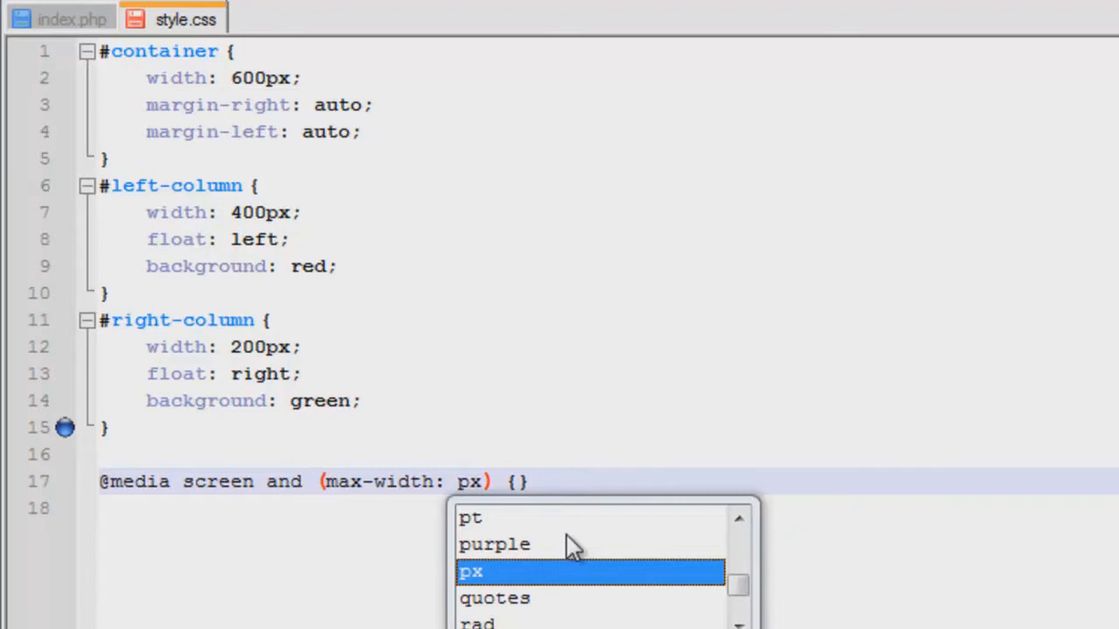
{"action": "mouse_move", "coordinate": [598, 542]}
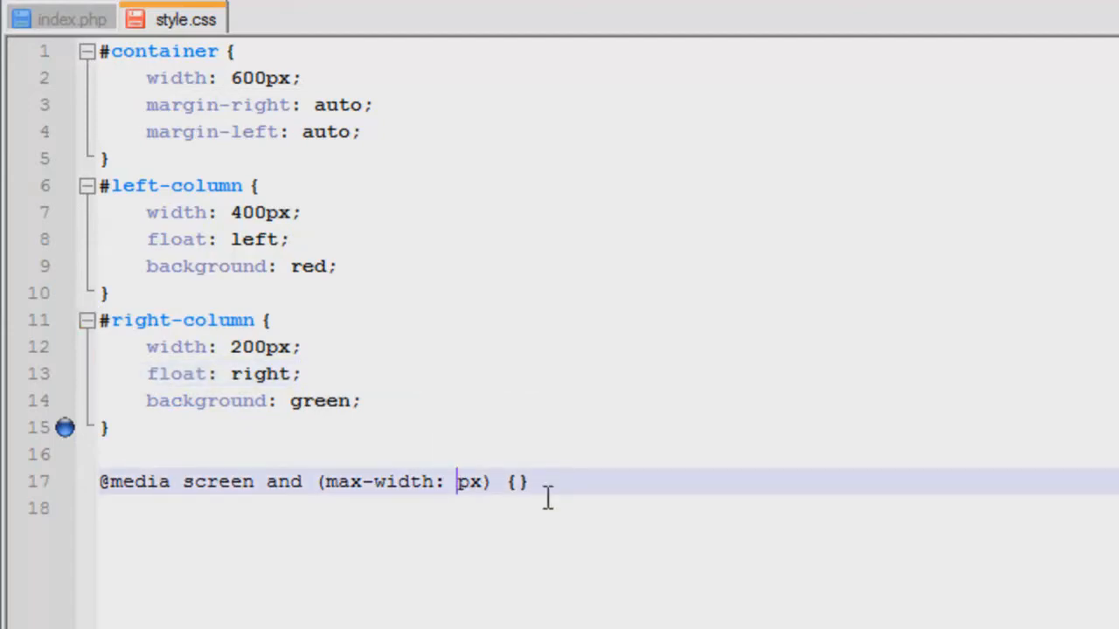
{"action": "type", "text": "590"}
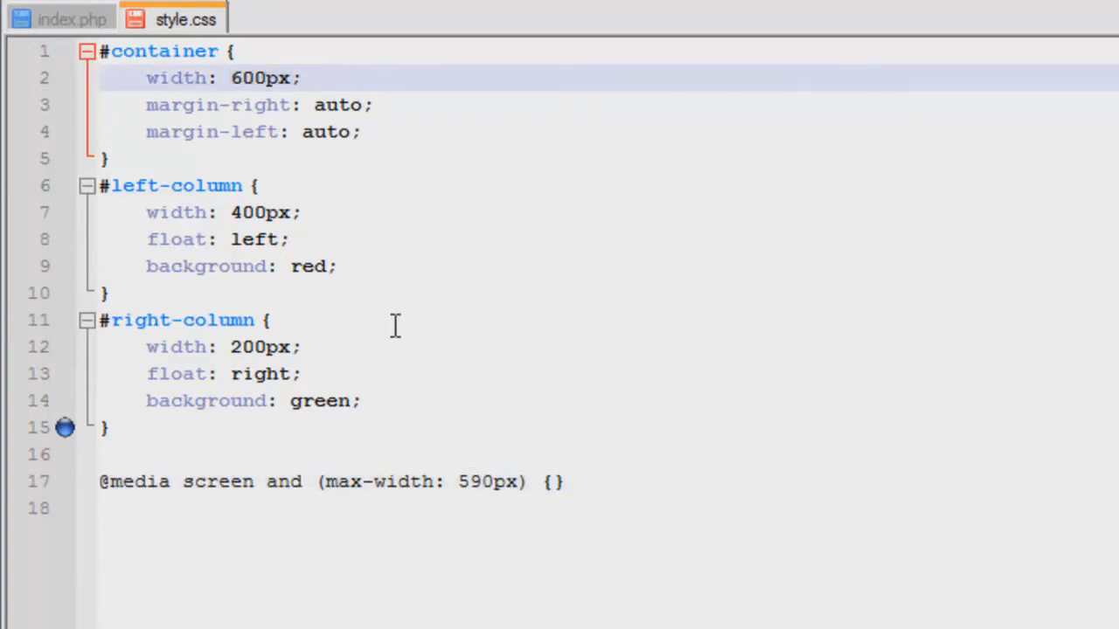
{"action": "mouse_move", "coordinate": [621, 549]}
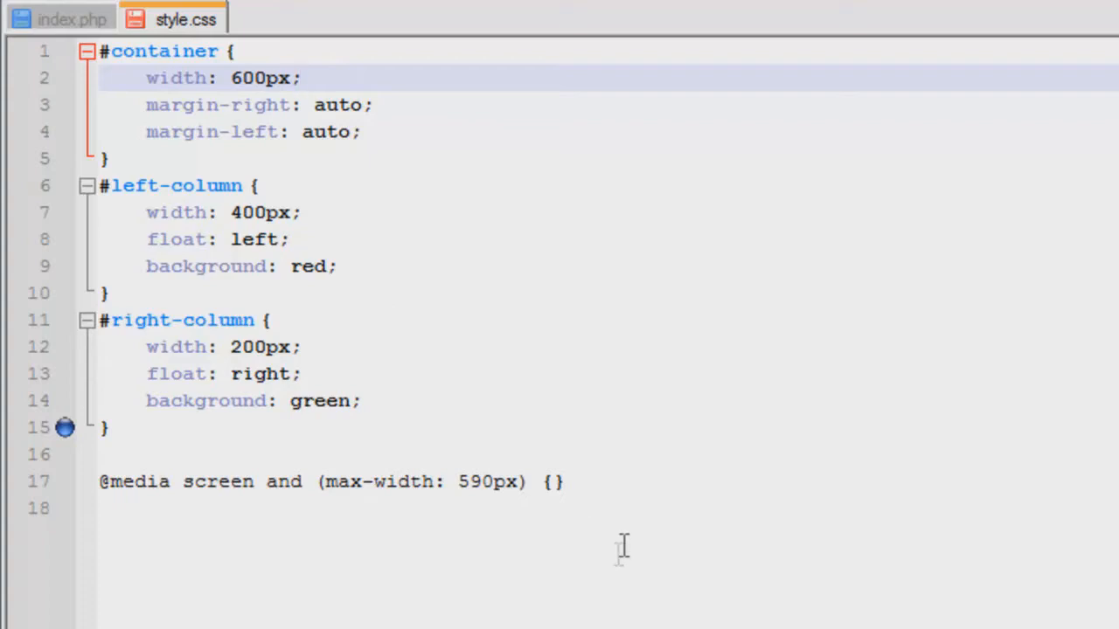
{"action": "mouse_move", "coordinate": [615, 556]}
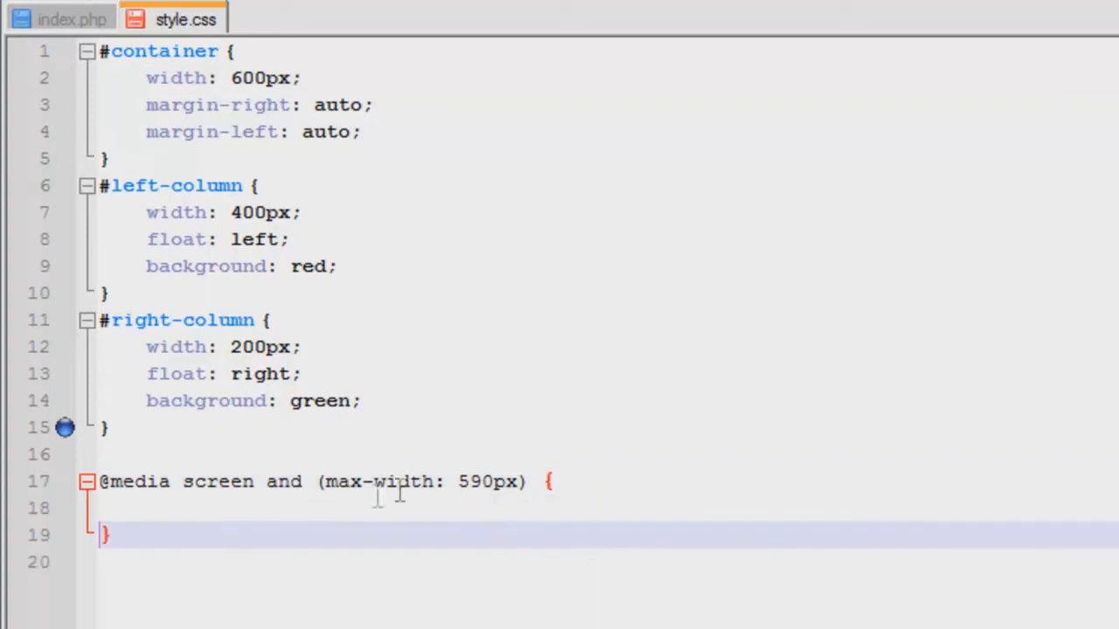
Inside the 590px query, give #container width: 100% with the margin lines removed.
{"action": "left_click", "coordinate": [353, 507]}
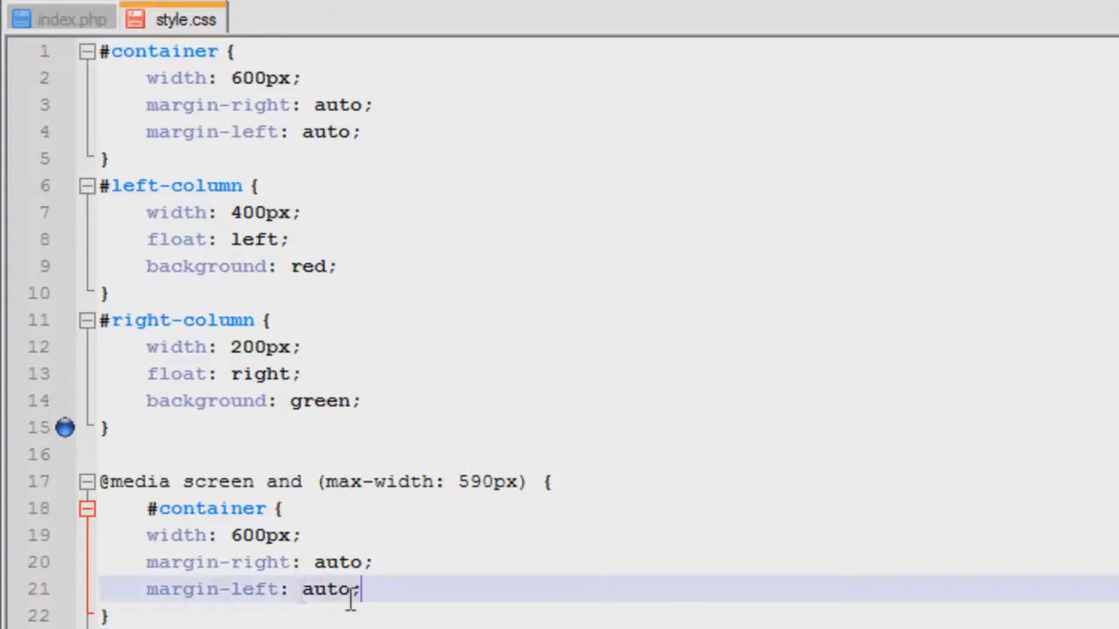
{"action": "key", "text": "Delete"}
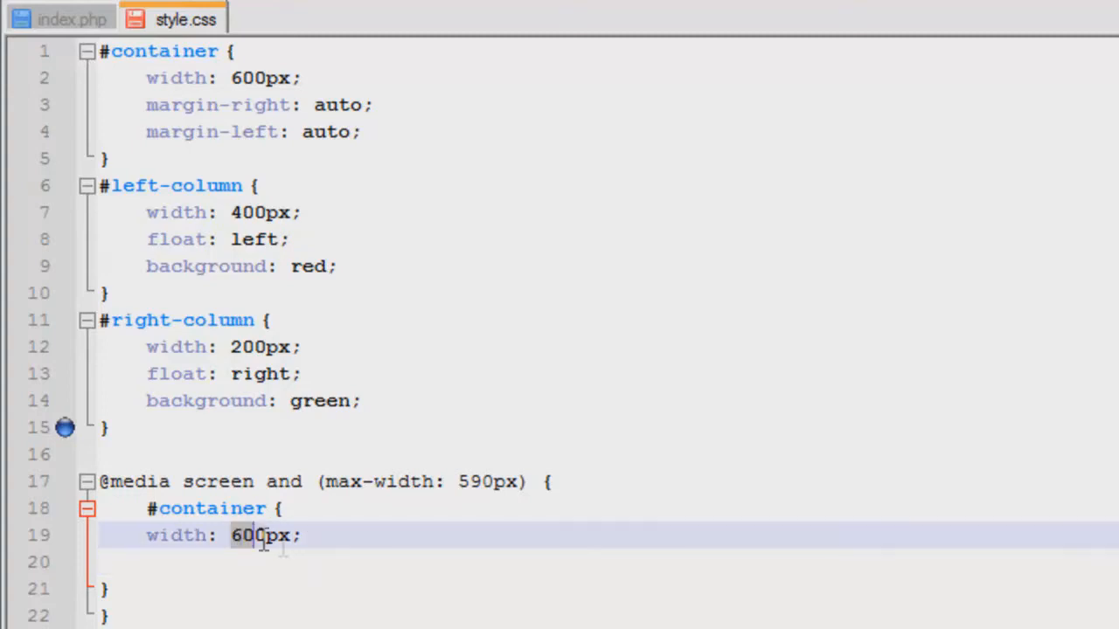
{"action": "type", "text": "100"}
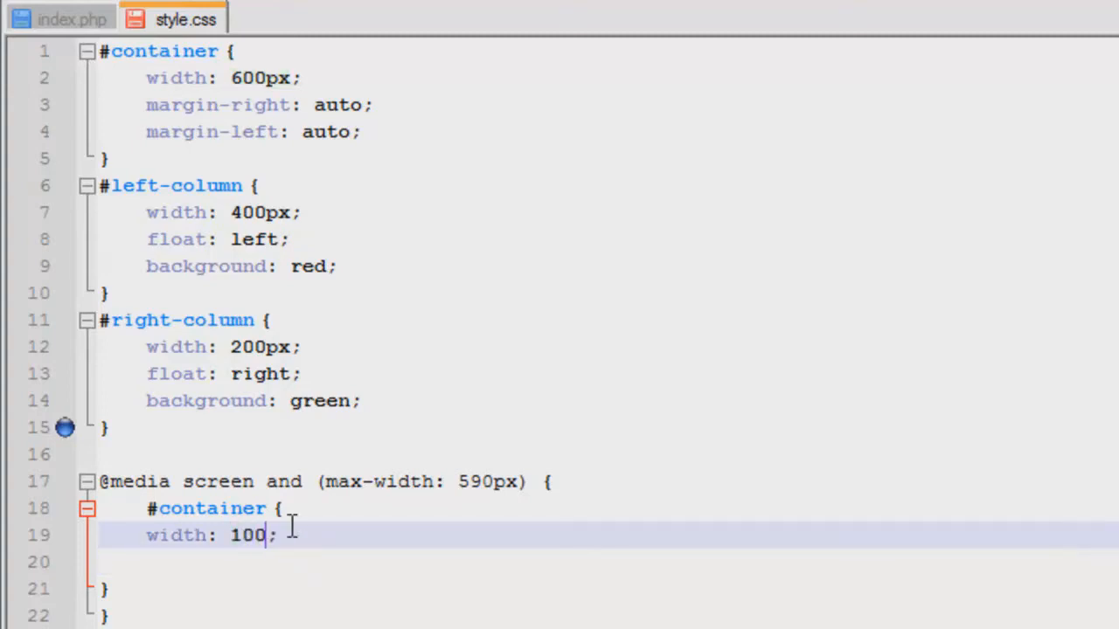
{"action": "type", "text": "%"}
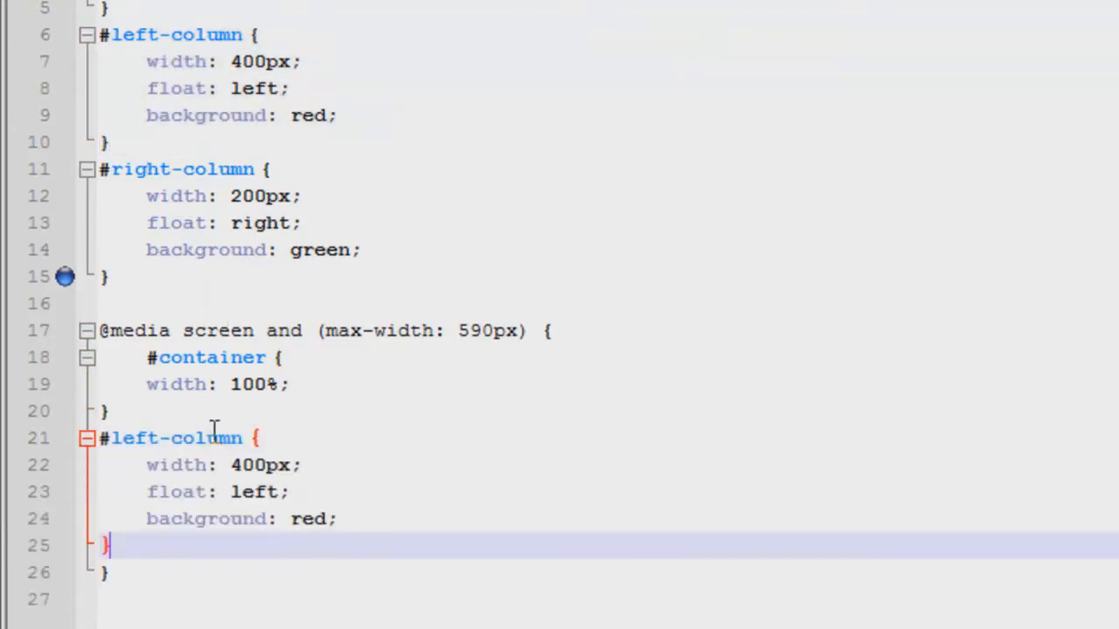
{"action": "mouse_move", "coordinate": [149, 357]}
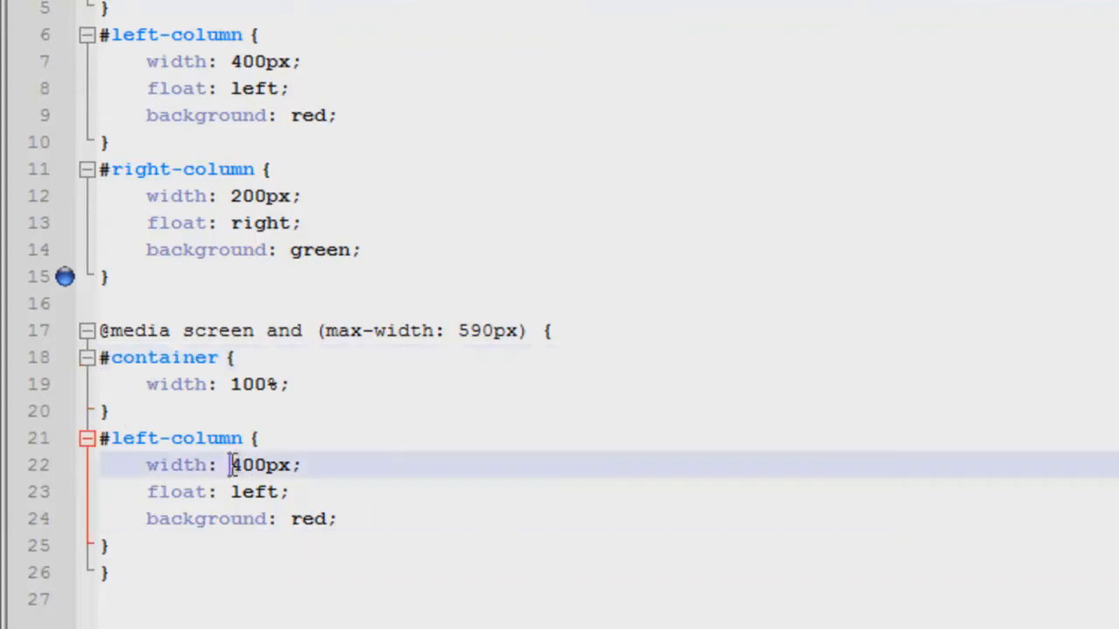
Change the copied #left-column width from 400px to 70% in the 590px query.
{"action": "double_click", "coordinate": [258, 465]}
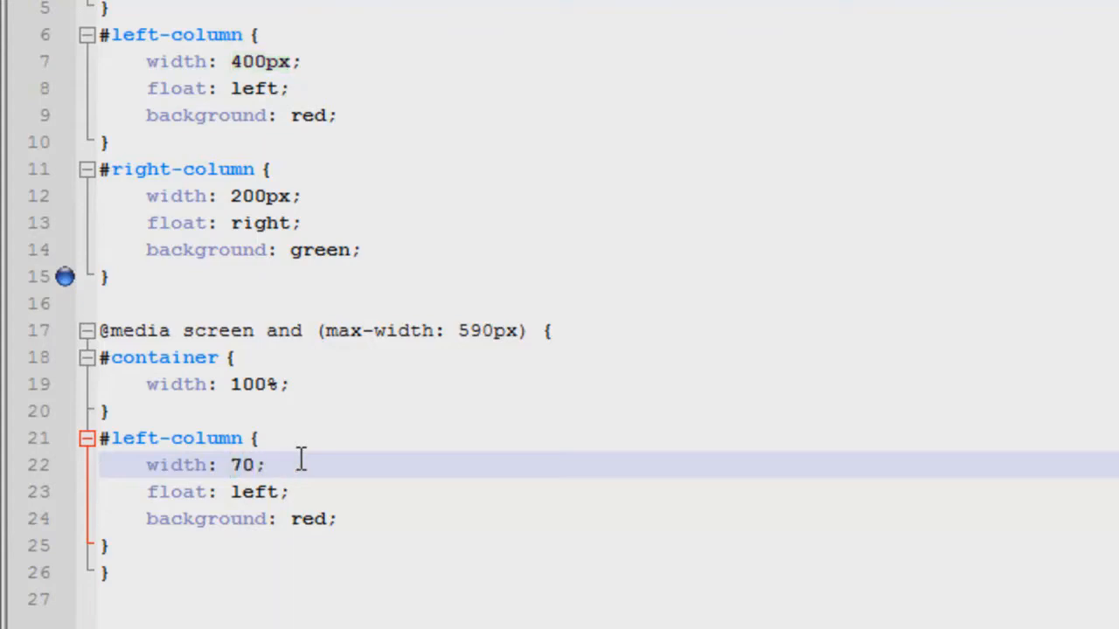
{"action": "type", "text": "%"}
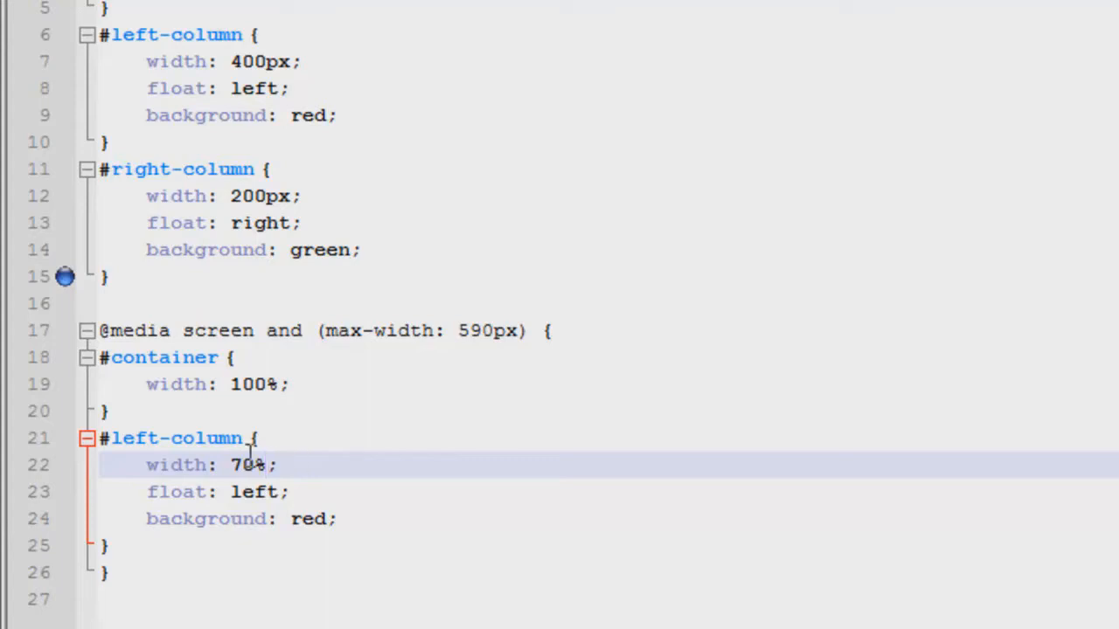
{"action": "mouse_move", "coordinate": [161, 385]}
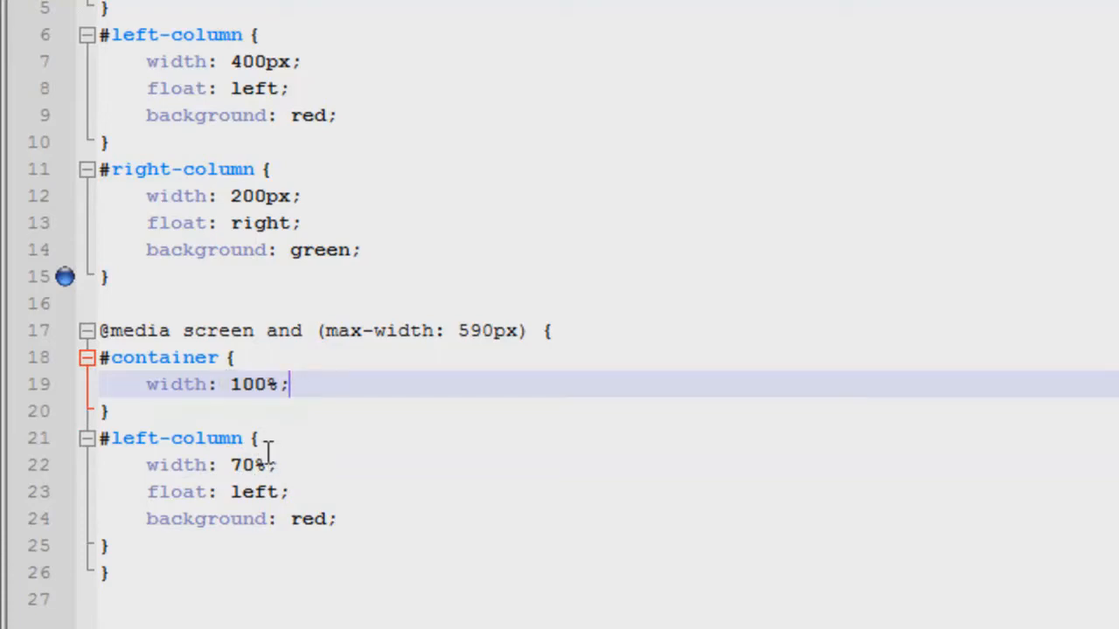
{"action": "mouse_move", "coordinate": [265, 491]}
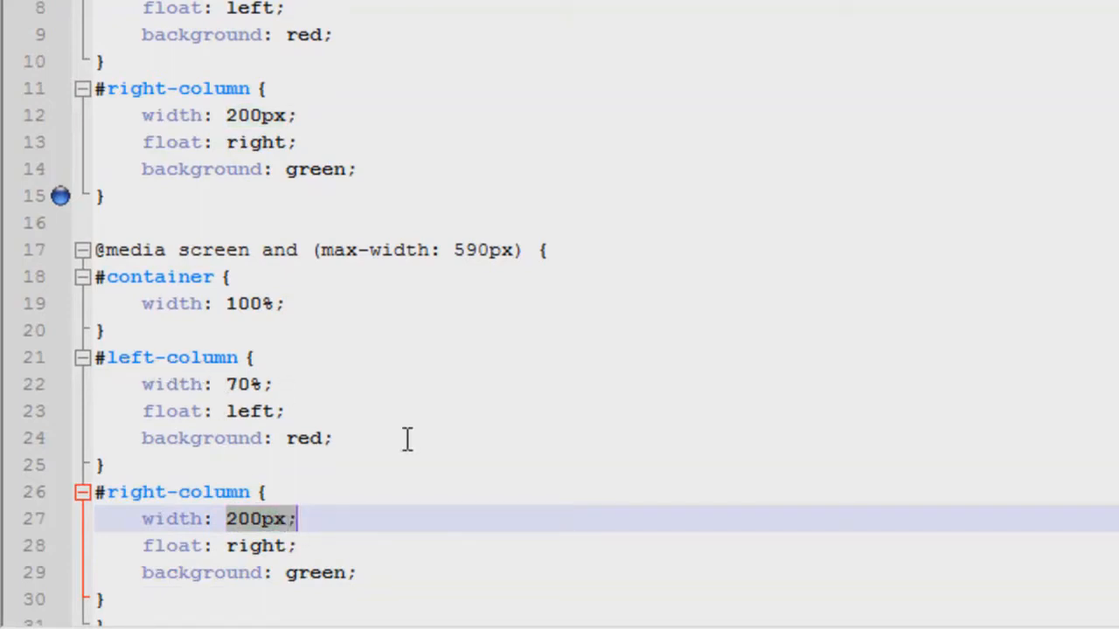
Change the copied #right-column width from 200px to 30% in the 590px query.
{"action": "type", "text": "70"}
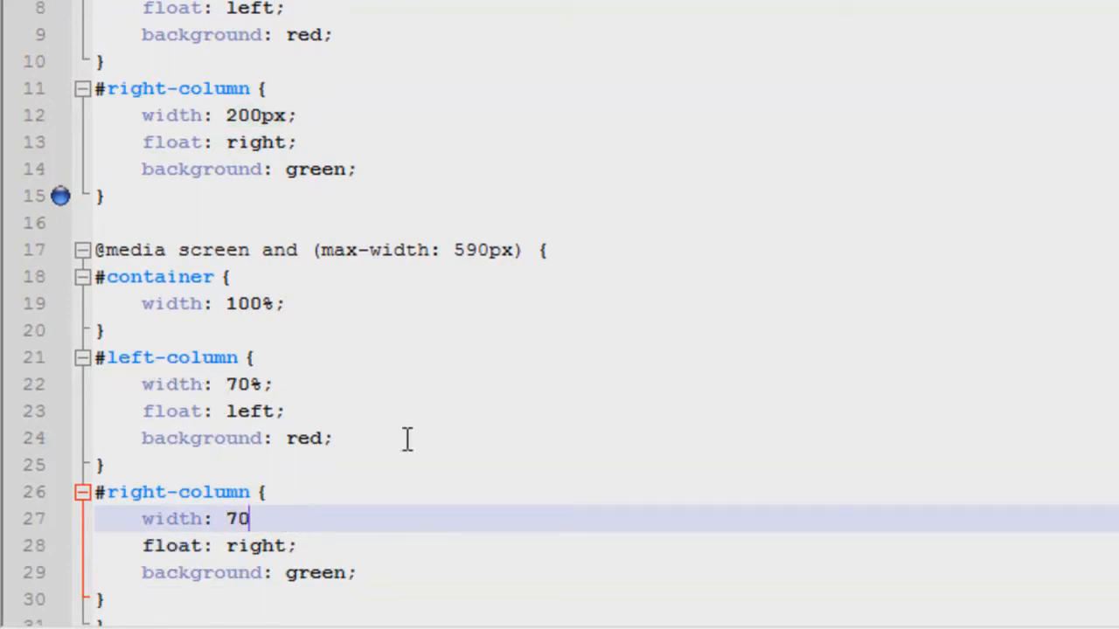
{"action": "type", "text": "0%"}
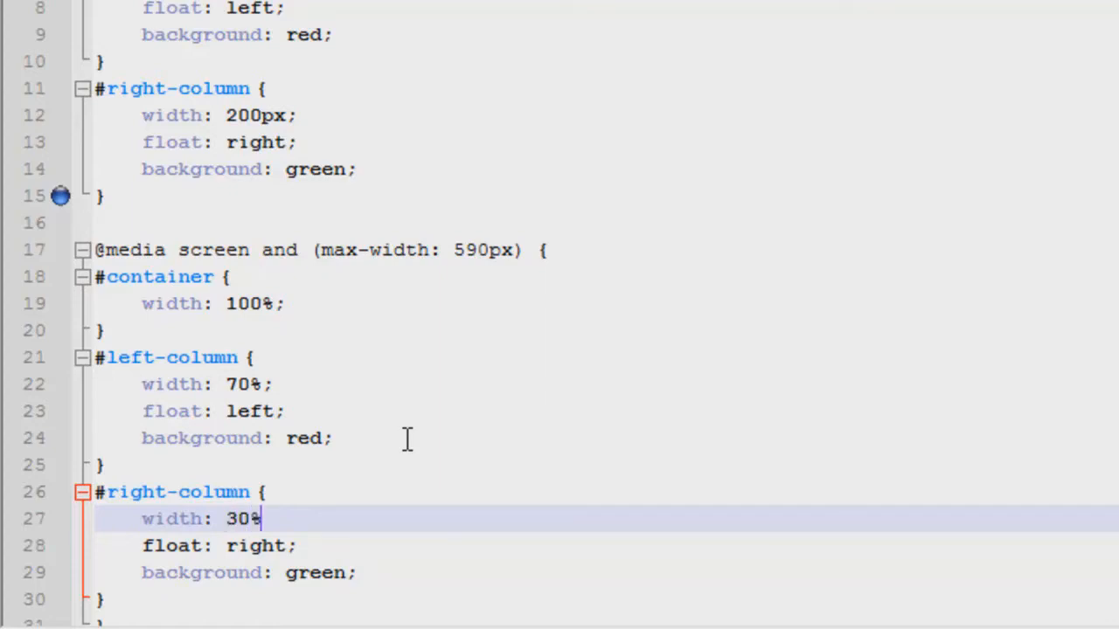
{"action": "type", "text": ";"}
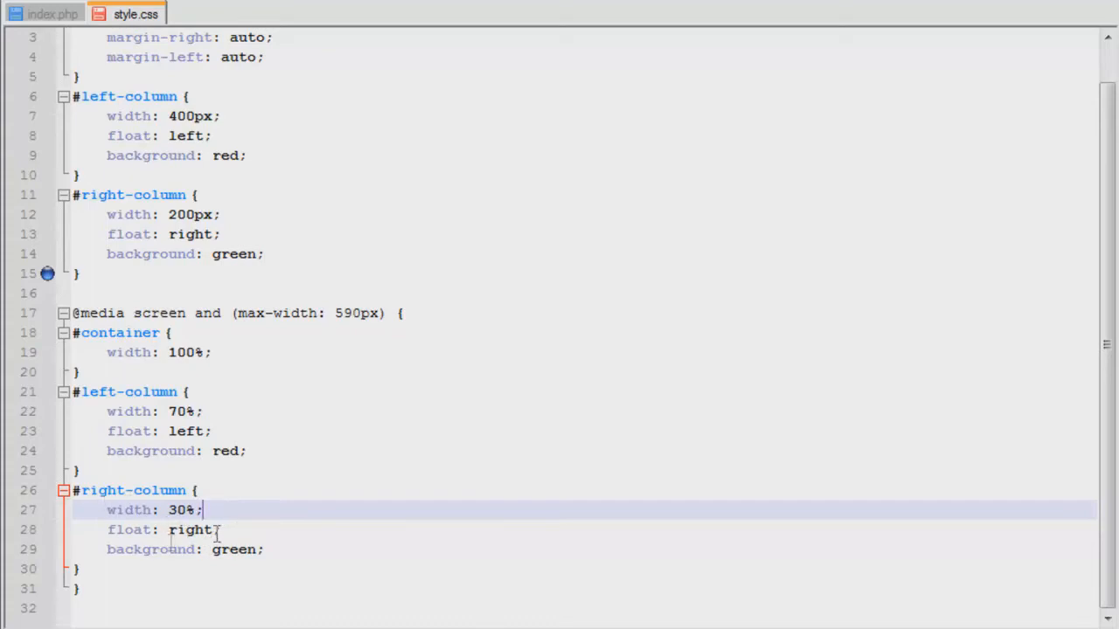
{"action": "mouse_move", "coordinate": [230, 587]}
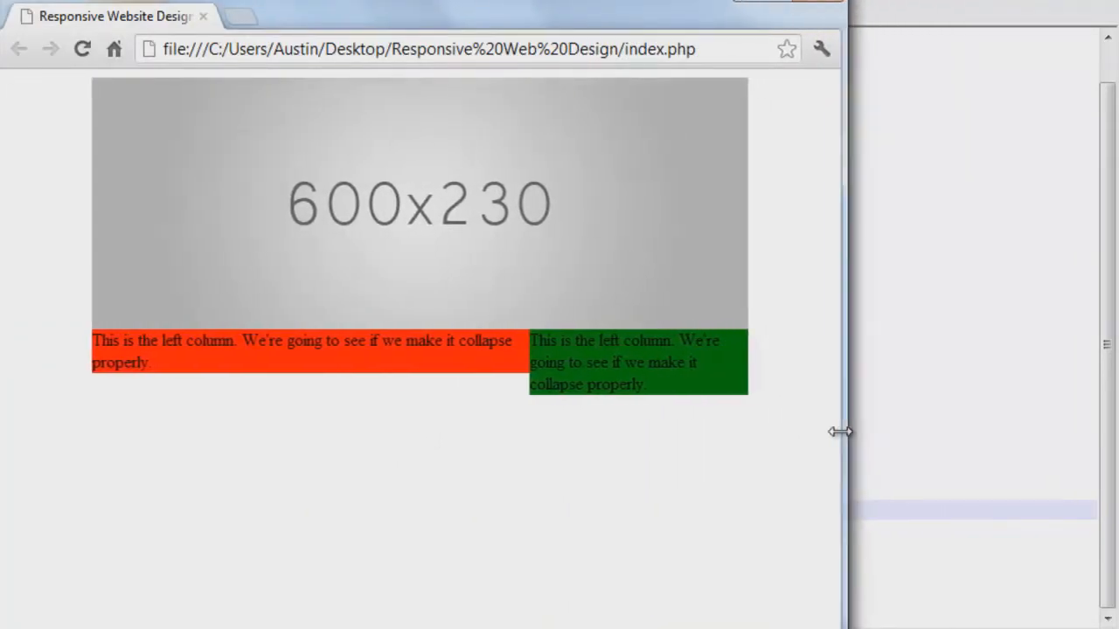
Resize the Chrome window below and above 590px to watch the columns shrink proportionally.
{"action": "left_click_drag", "start_coordinate": [841, 430], "coordinate": [643, 416]}
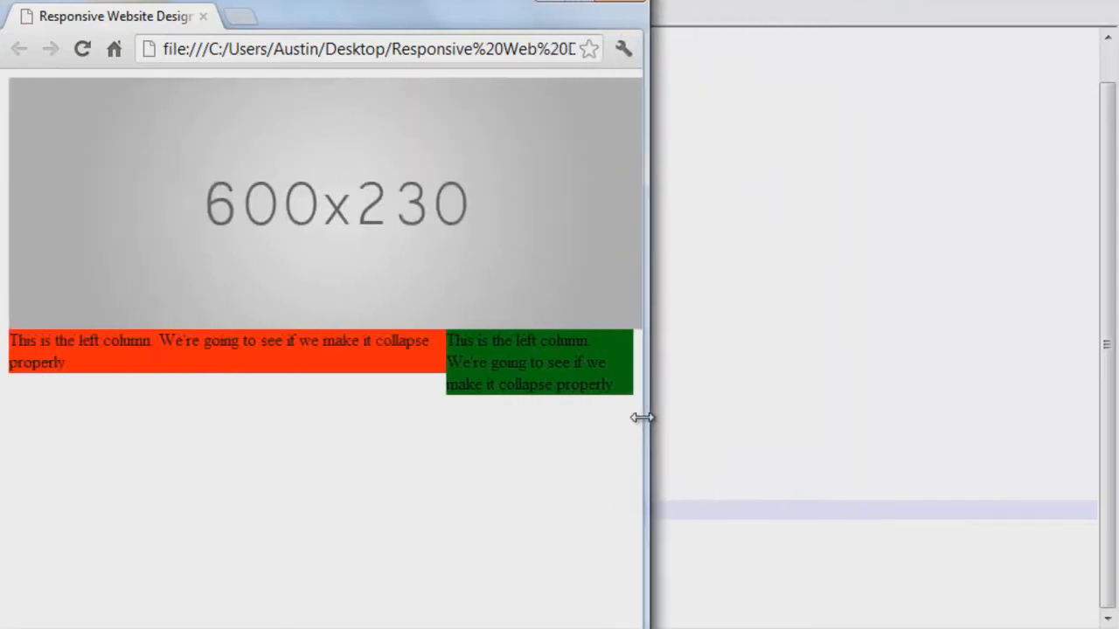
{"action": "left_click_drag", "start_coordinate": [643, 416], "coordinate": [573, 430]}
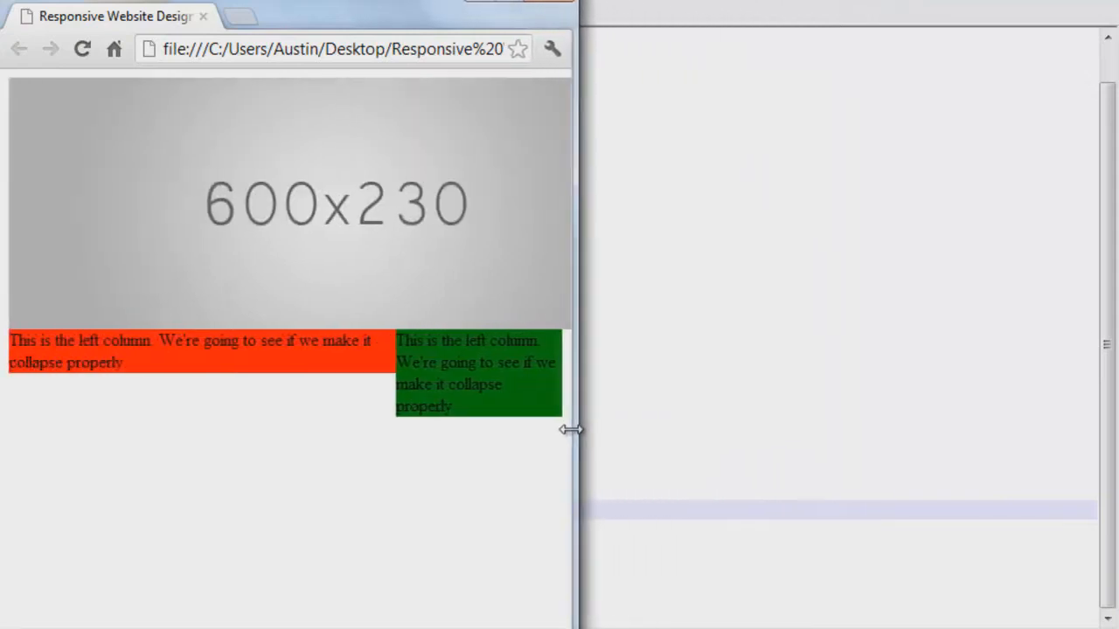
{"action": "left_click_drag", "start_coordinate": [571, 429], "coordinate": [379, 399]}
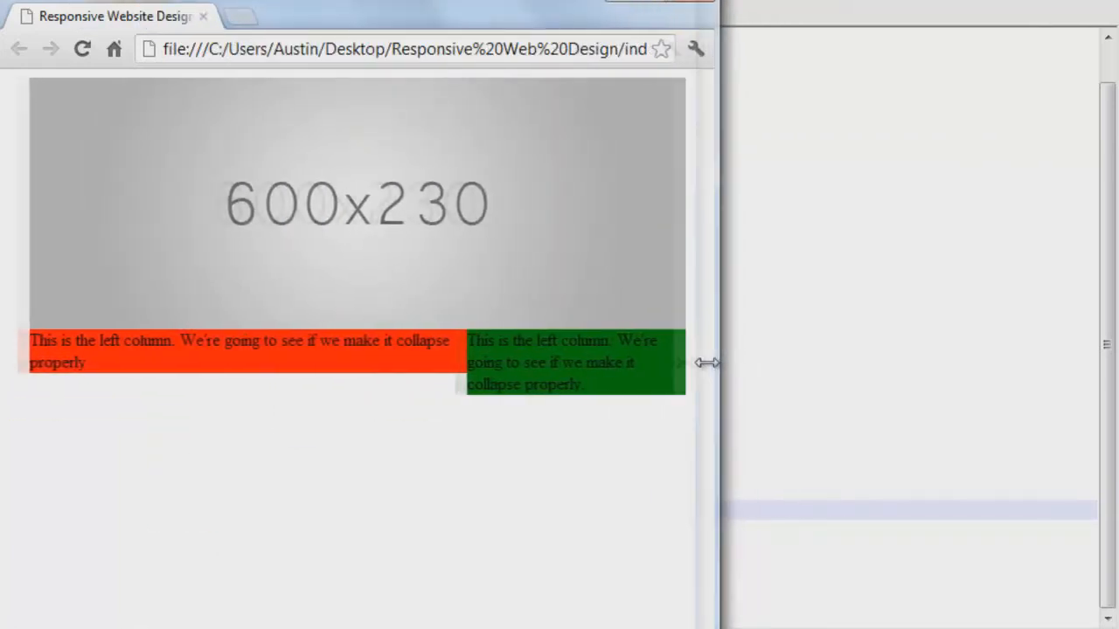
{"action": "left_click_drag", "start_coordinate": [708, 362], "coordinate": [301, 362]}
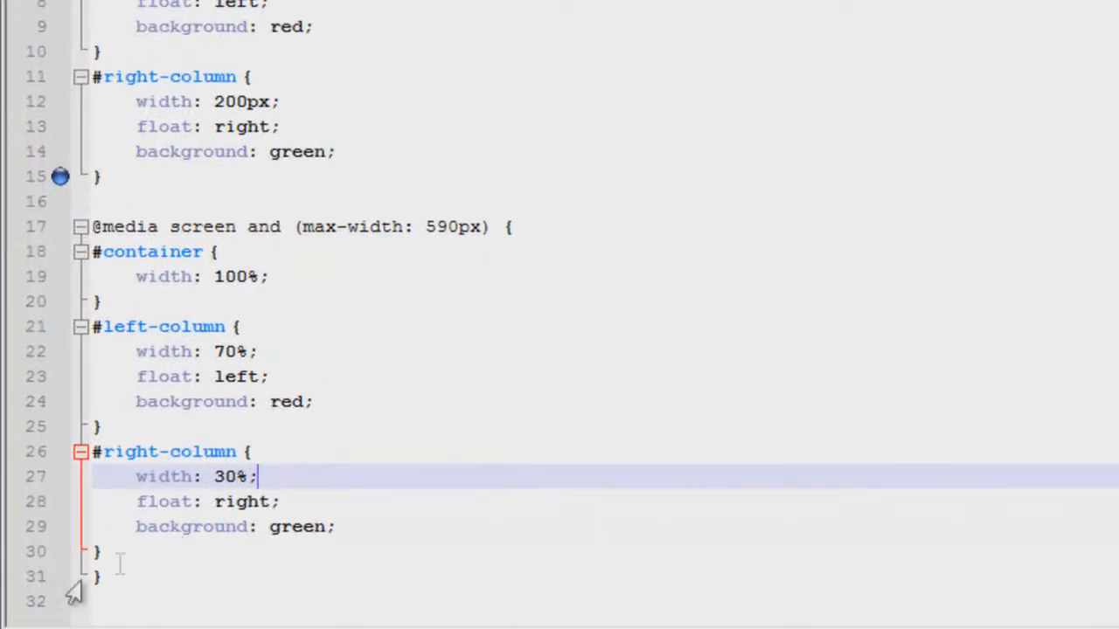
Add an img rule with width: 100% after #right-column inside the 590px query.
{"action": "left_click", "coordinate": [126, 552]}
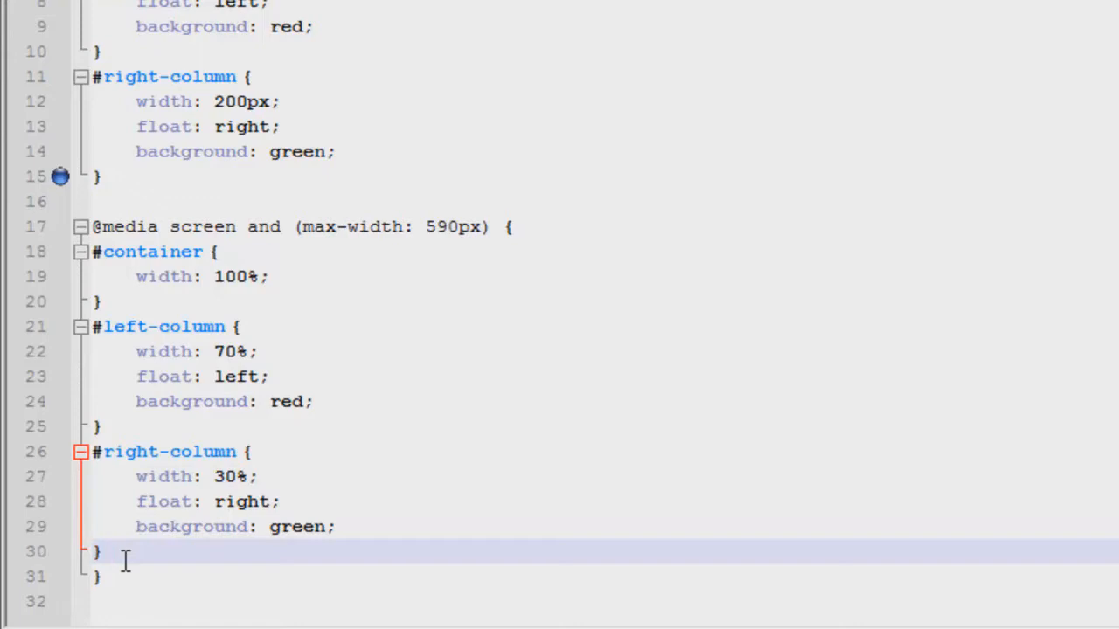
{"action": "type", "text": "img"}
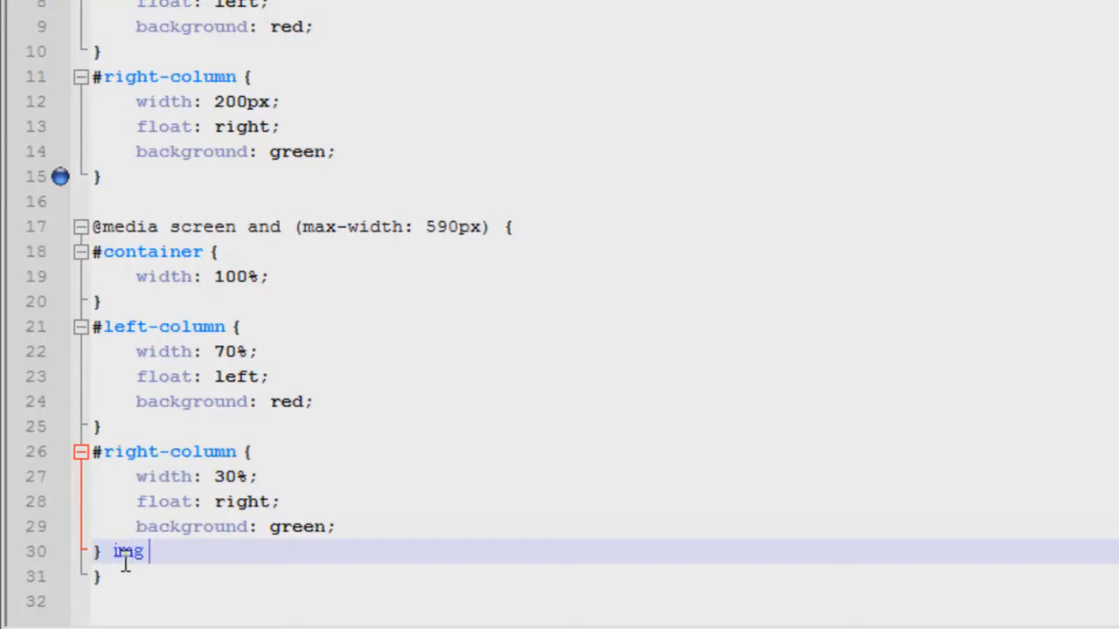
{"action": "key", "text": "Enter"}
{"action": "type", "text": "width:"}
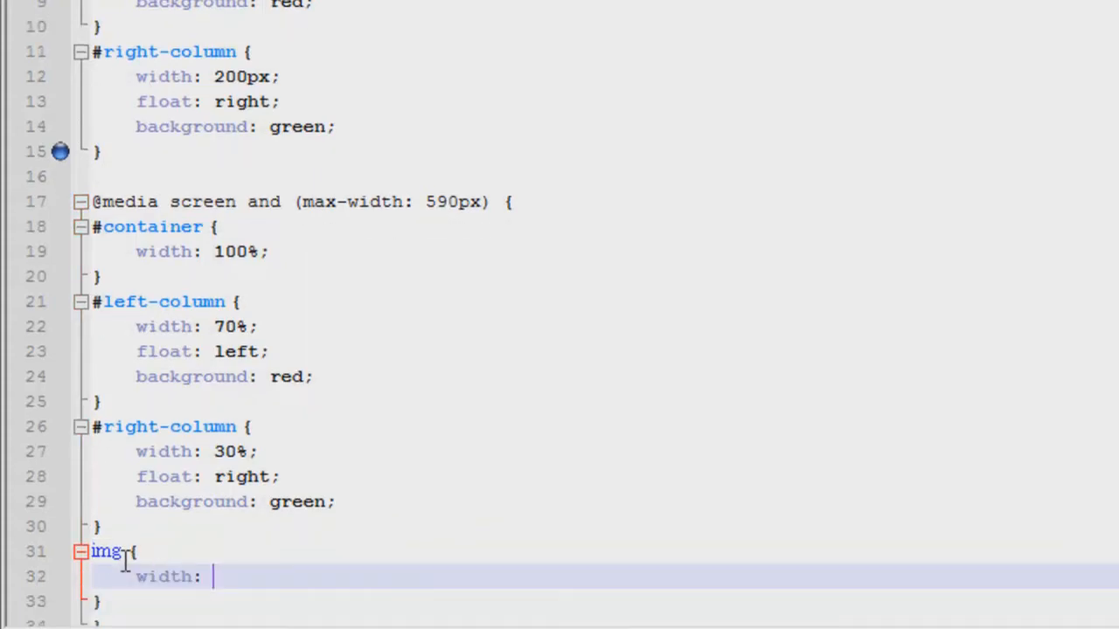
{"action": "type", "text": "100%;"}
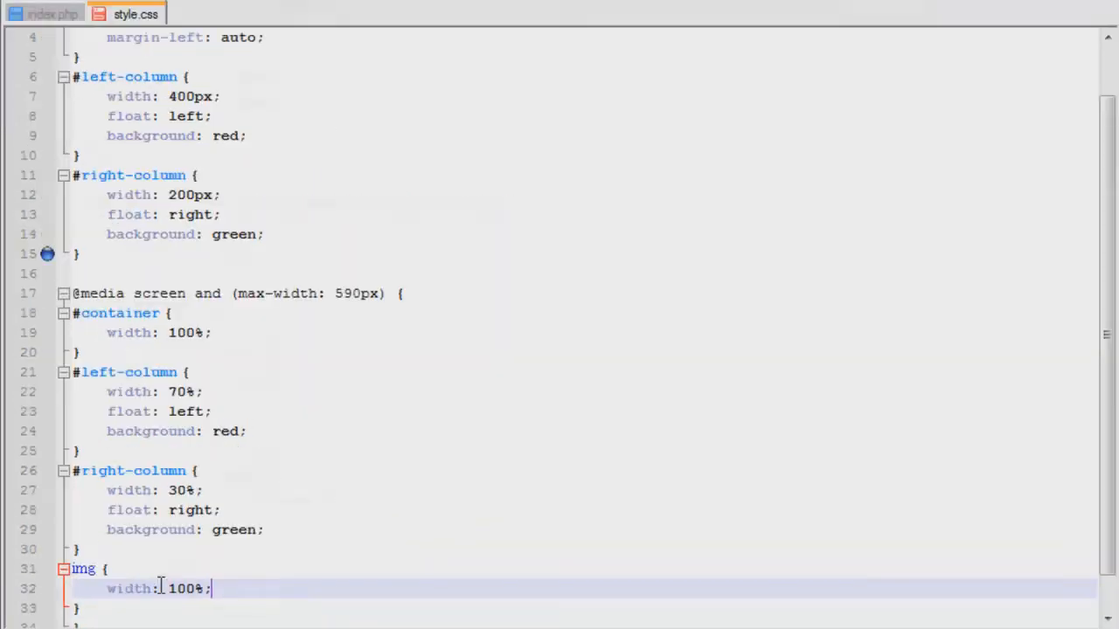
{"action": "mouse_move", "coordinate": [585, 577]}
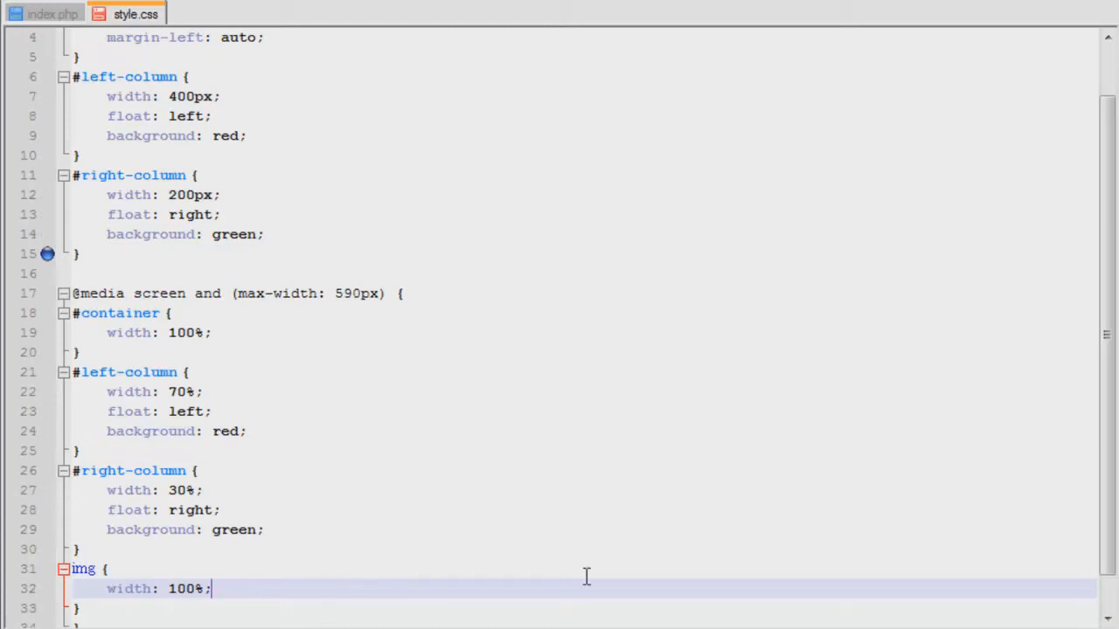
{"action": "scroll", "scroll_direction": "down", "scroll_amount": 3}
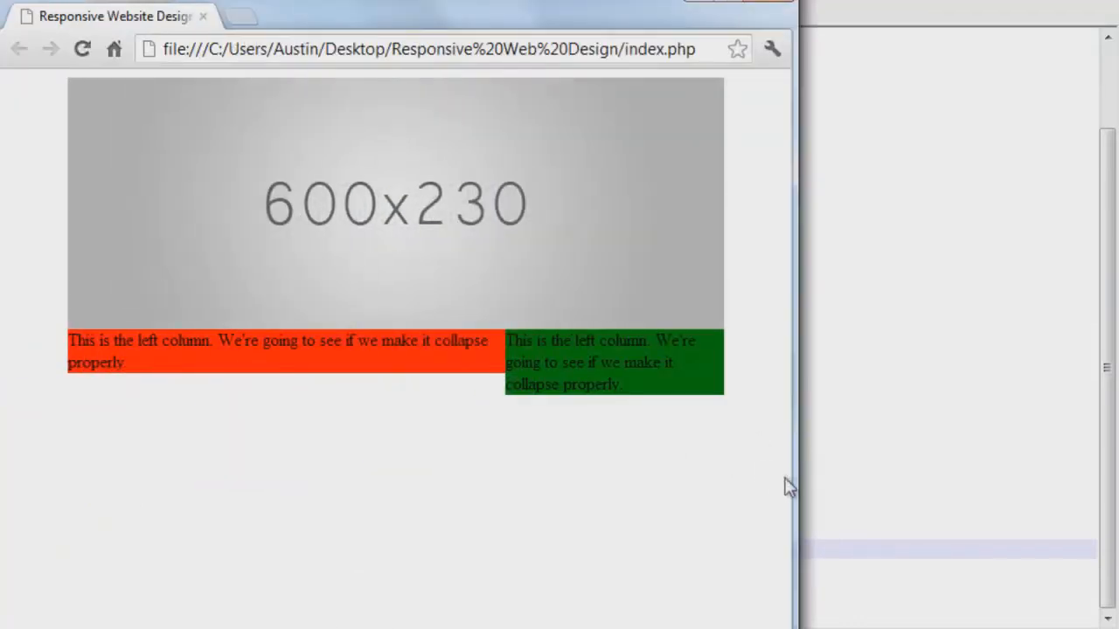
Narrow the Chrome window to confirm the image now scales down with the columns.
{"action": "left_click_drag", "start_coordinate": [790, 481], "coordinate": [643, 481]}
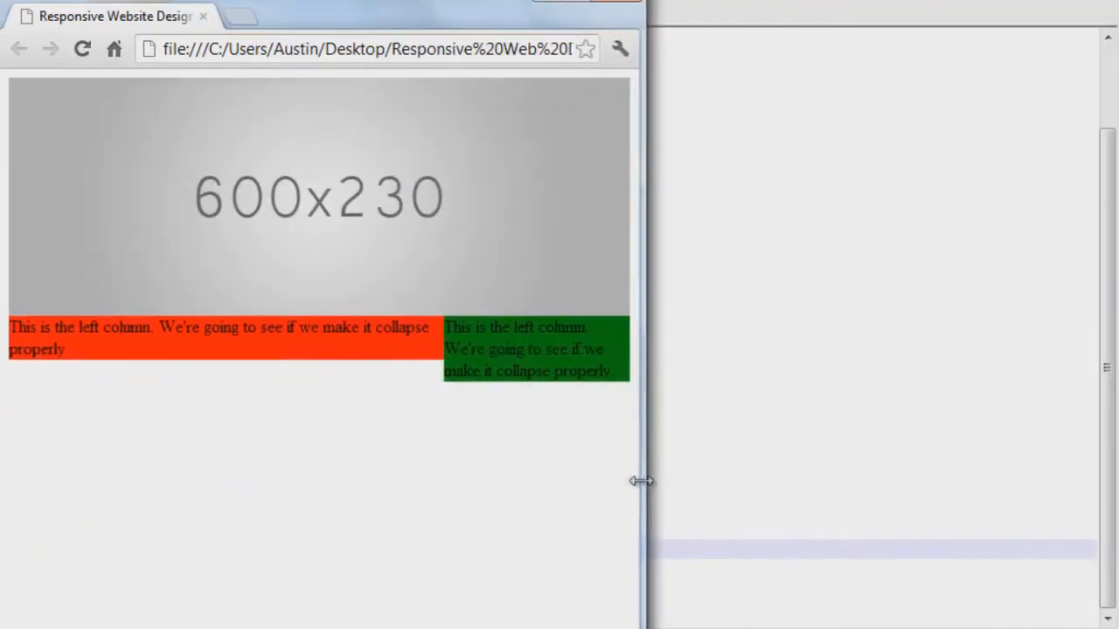
{"action": "left_click_drag", "start_coordinate": [643, 480], "coordinate": [419, 481]}
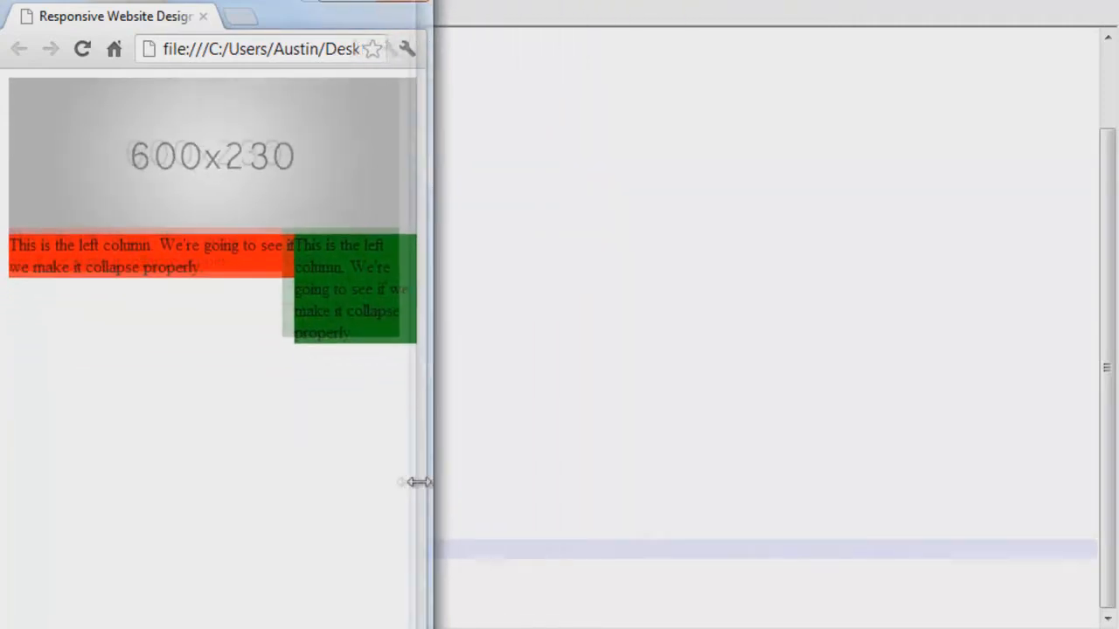
{"action": "left_click_drag", "start_coordinate": [418, 482], "coordinate": [594, 472]}
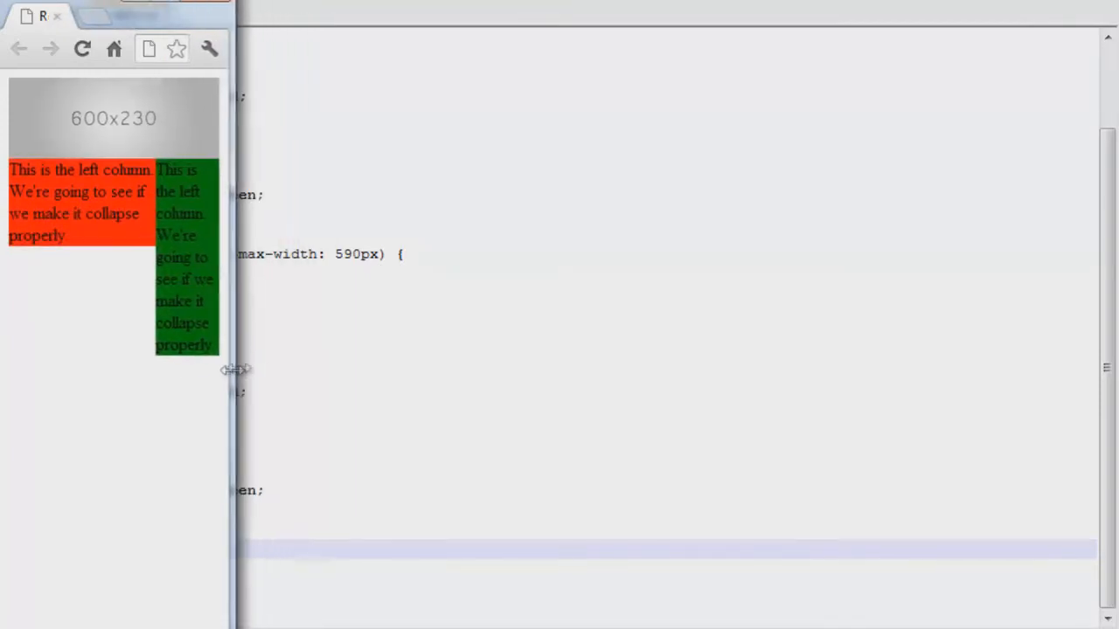
{"action": "left_click_drag", "start_coordinate": [236, 370], "coordinate": [245, 357]}
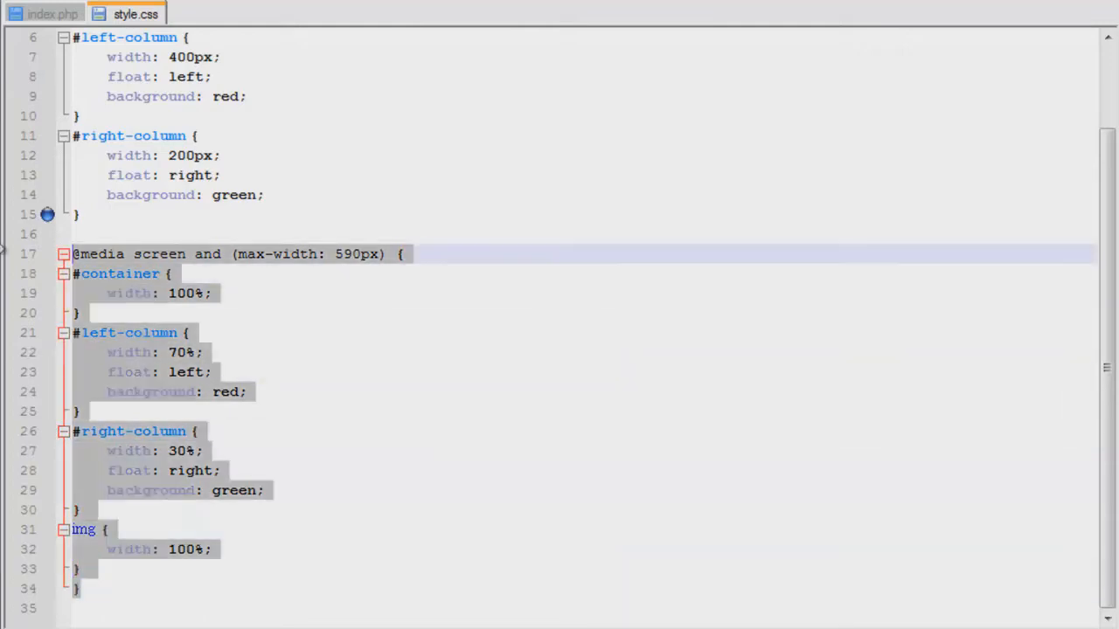
Paste a copy of the query below, set max-width to 350px and both column widths to 100%.
{"action": "left_click", "coordinate": [78, 587]}
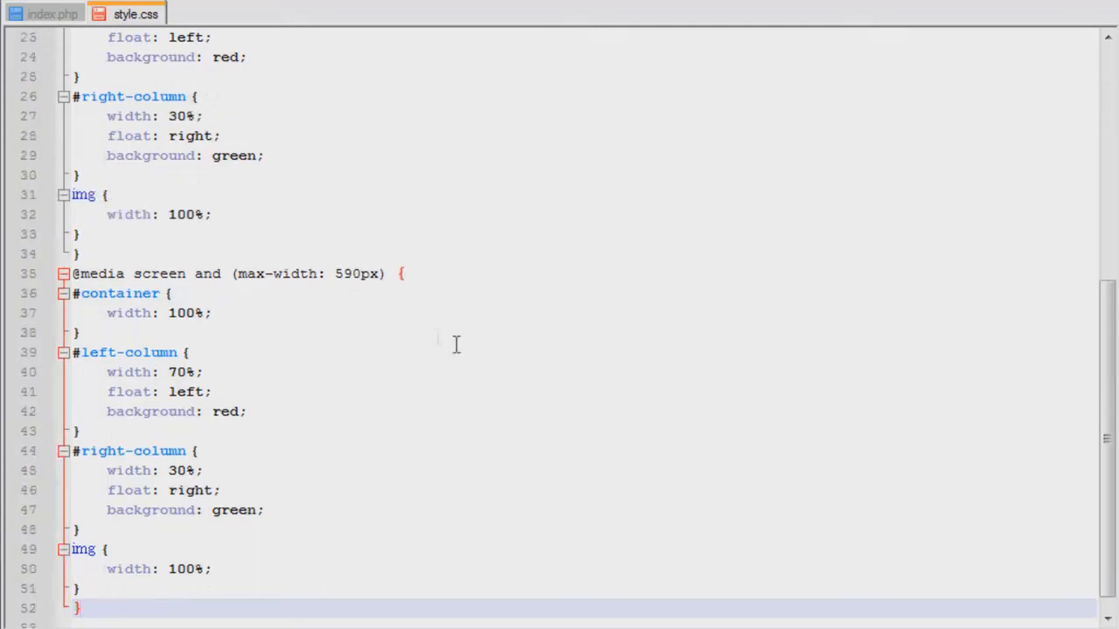
{"action": "double_click", "coordinate": [348, 273]}
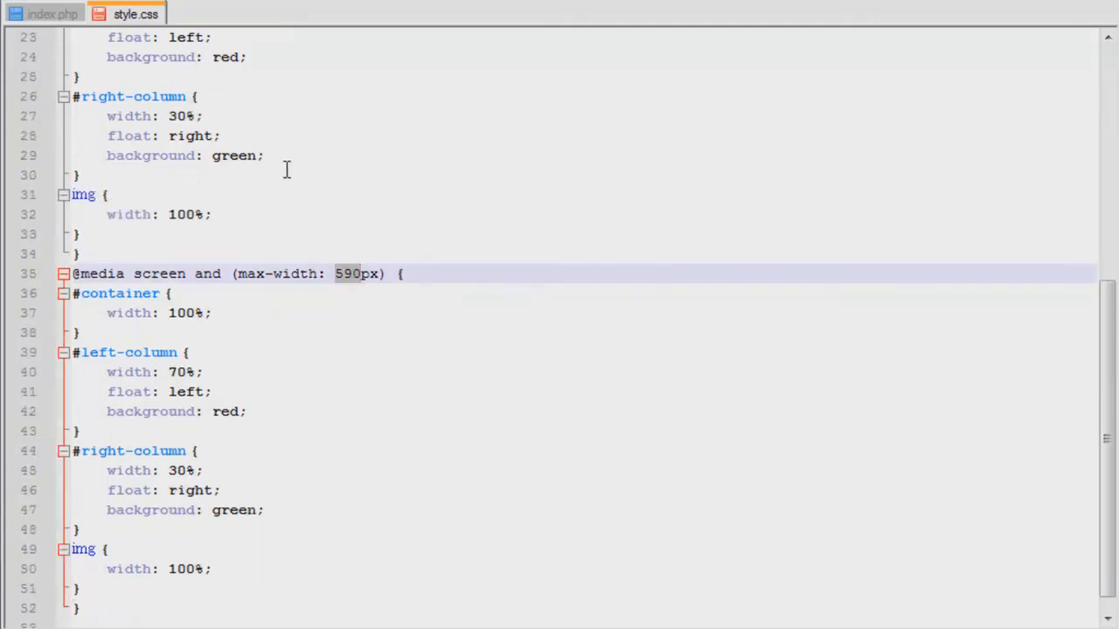
{"action": "type", "text": "350"}
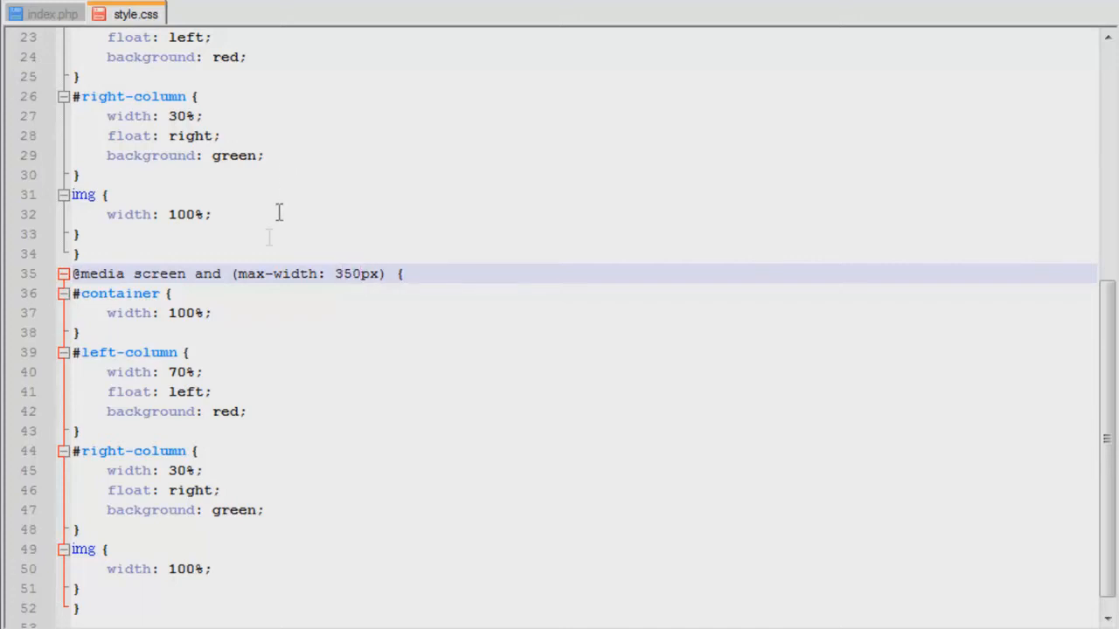
{"action": "mouse_move", "coordinate": [266, 262]}
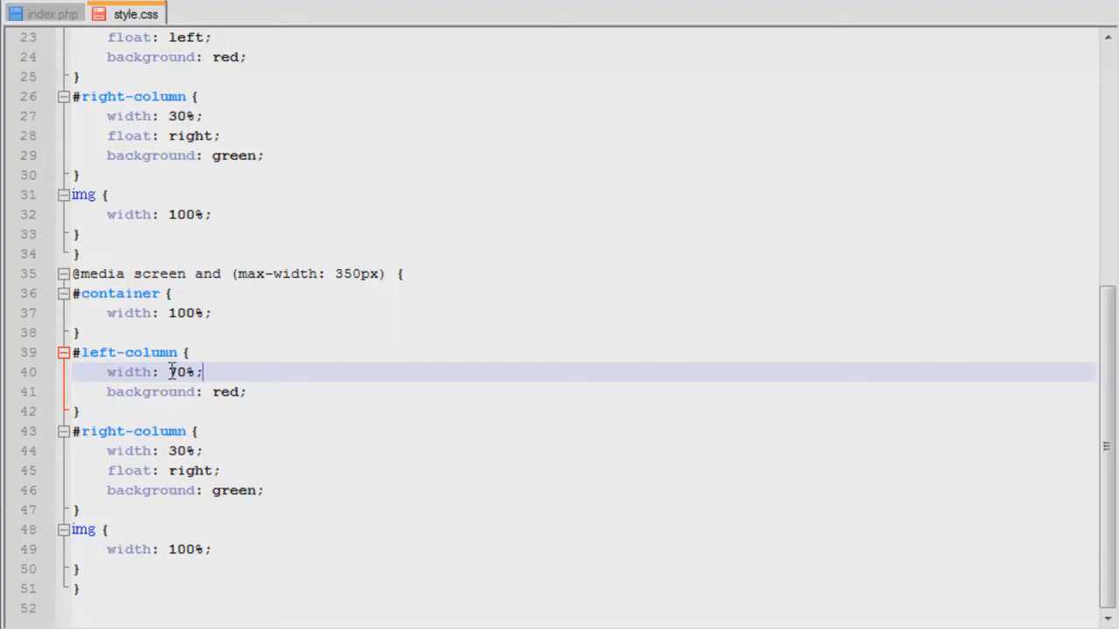
{"action": "type", "text": "100"}
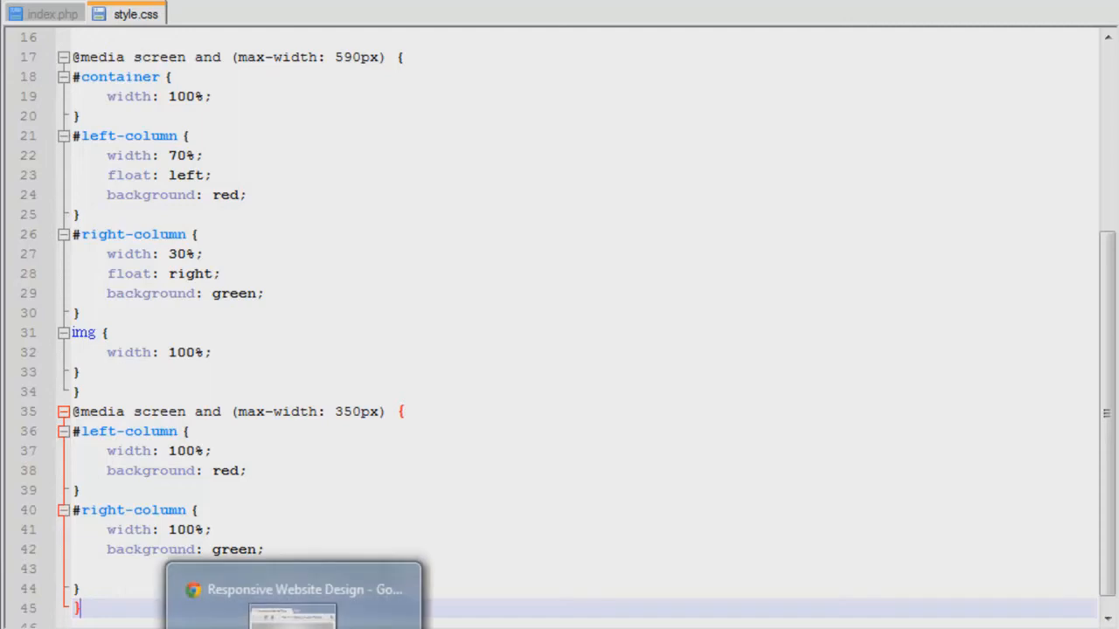
Resize the Chrome window narrow, wide and narrow again to verify the columns stack and return side by side.
{"action": "left_click", "coordinate": [294, 589]}
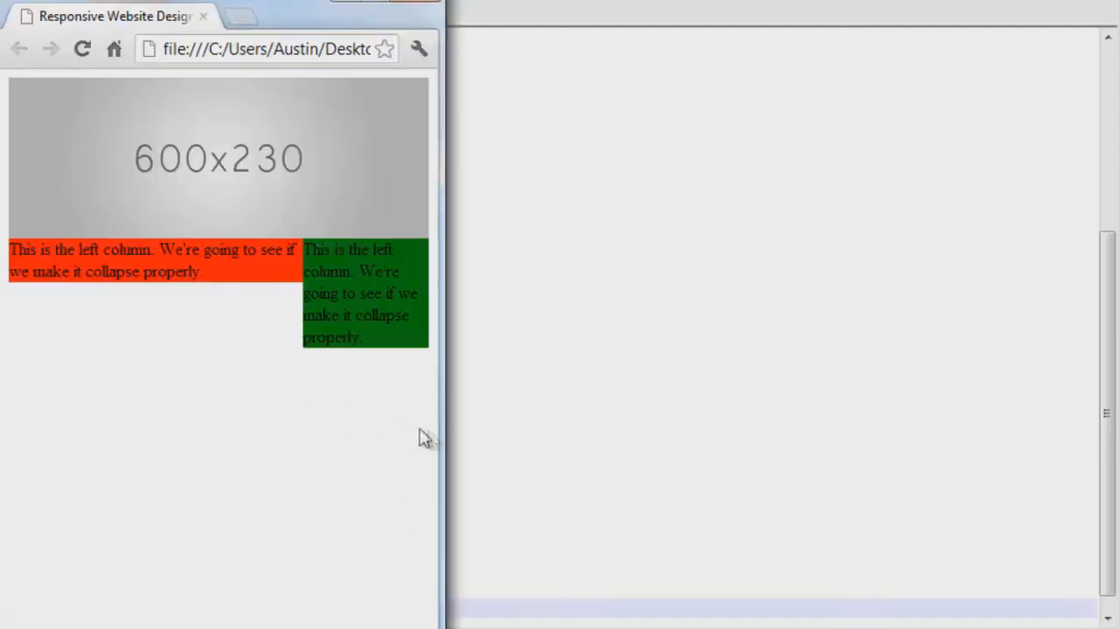
{"action": "left_click_drag", "start_coordinate": [441, 428], "coordinate": [378, 426]}
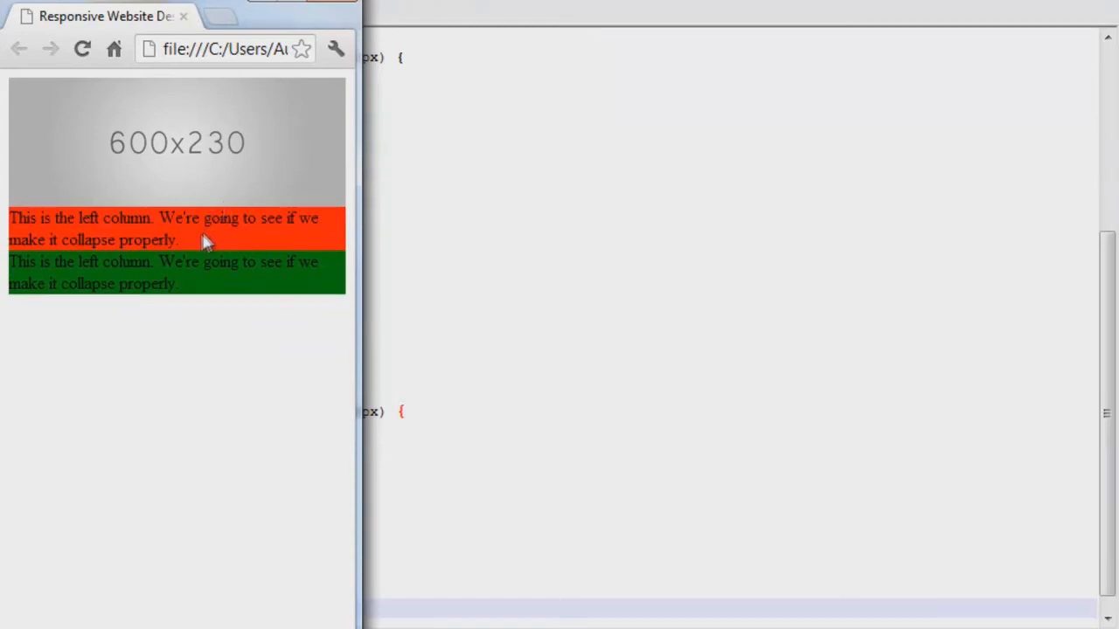
{"action": "mouse_move", "coordinate": [4, 226]}
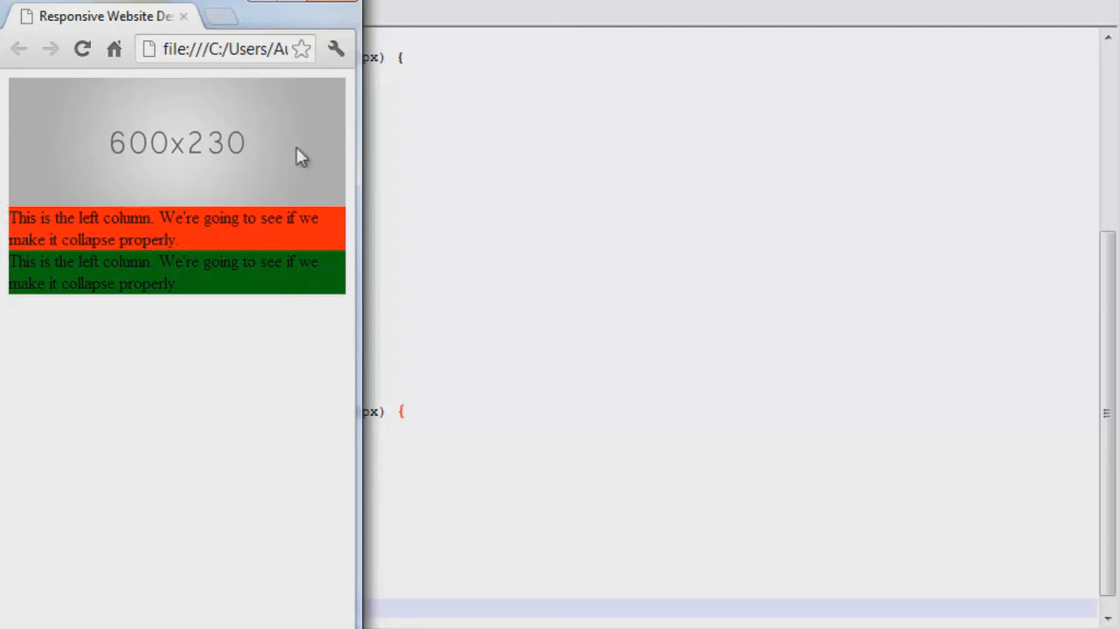
{"action": "mouse_move", "coordinate": [331, 300]}
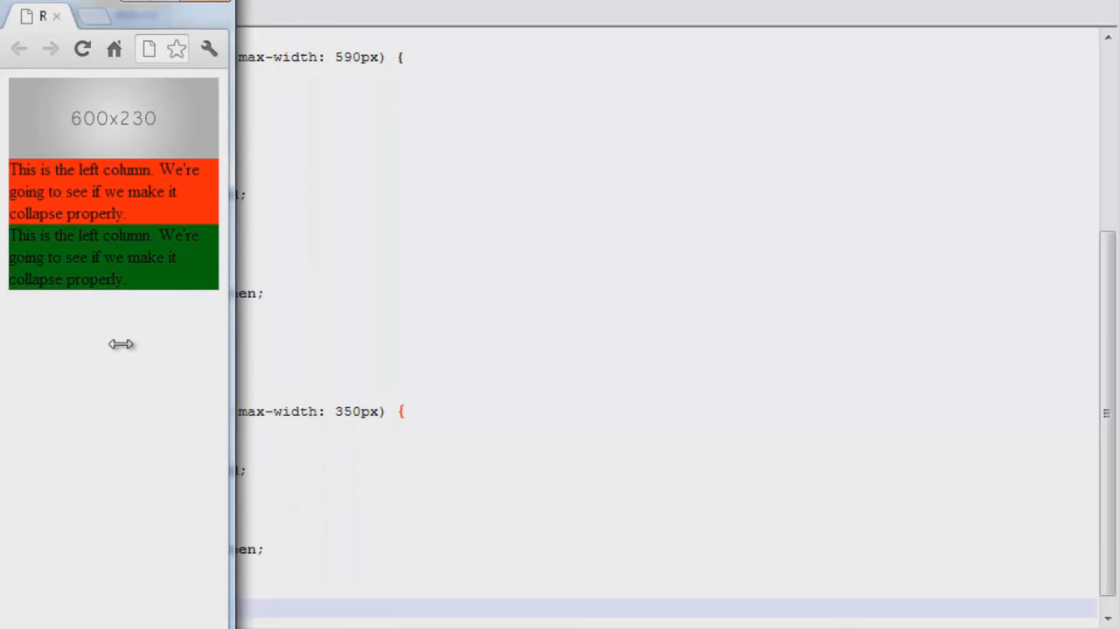
{"action": "left_click_drag", "start_coordinate": [231, 346], "coordinate": [743, 346]}
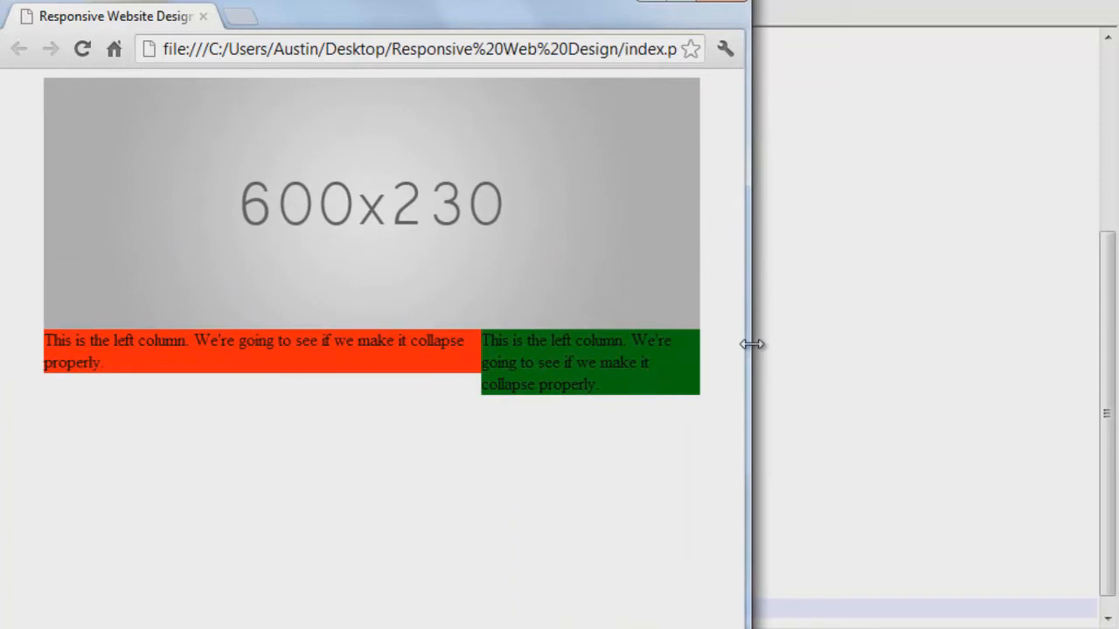
{"action": "mouse_move", "coordinate": [720, 360]}
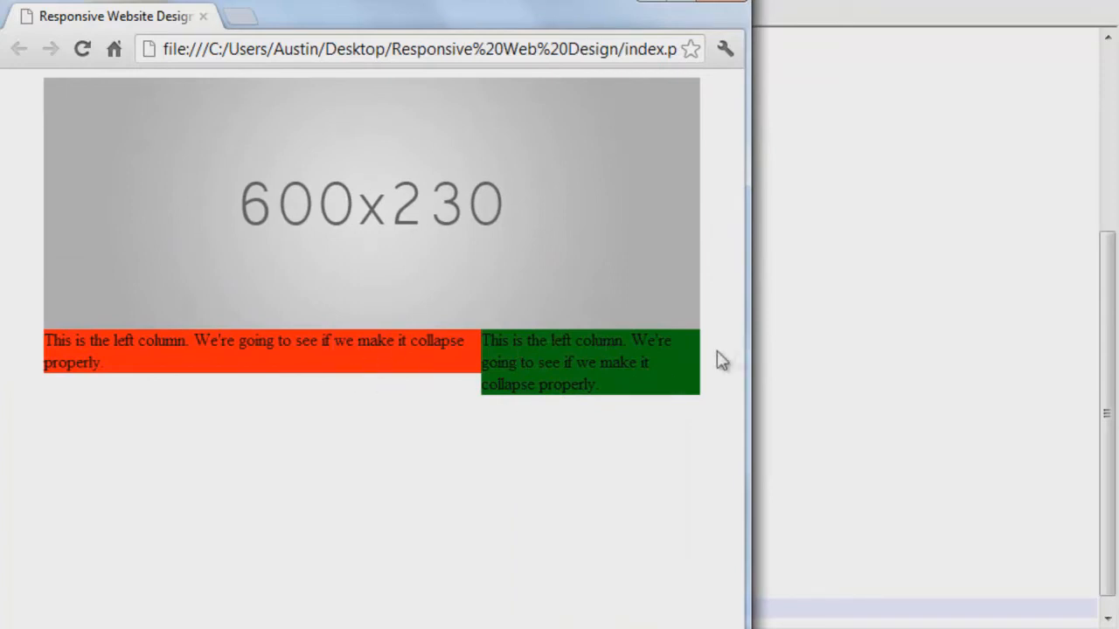
{"action": "left_click_drag", "start_coordinate": [743, 362], "coordinate": [545, 371]}
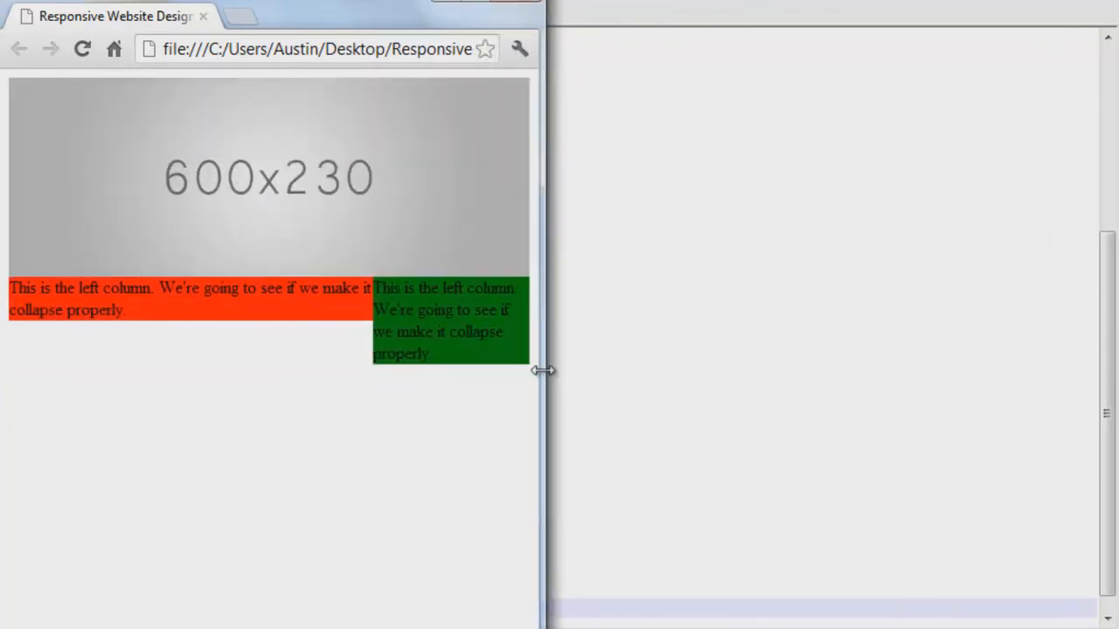
{"action": "left_click_drag", "start_coordinate": [542, 370], "coordinate": [288, 382]}
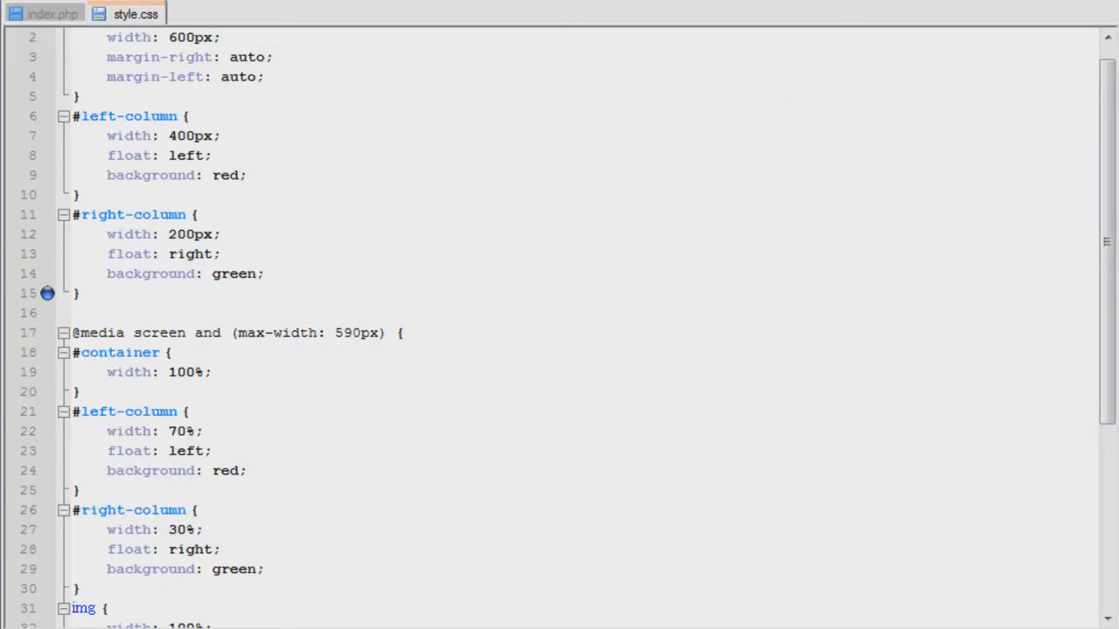
Show index.php's viewport meta tag with width=device-width, initial-scale=1.0.
{"action": "left_click", "coordinate": [55, 14]}
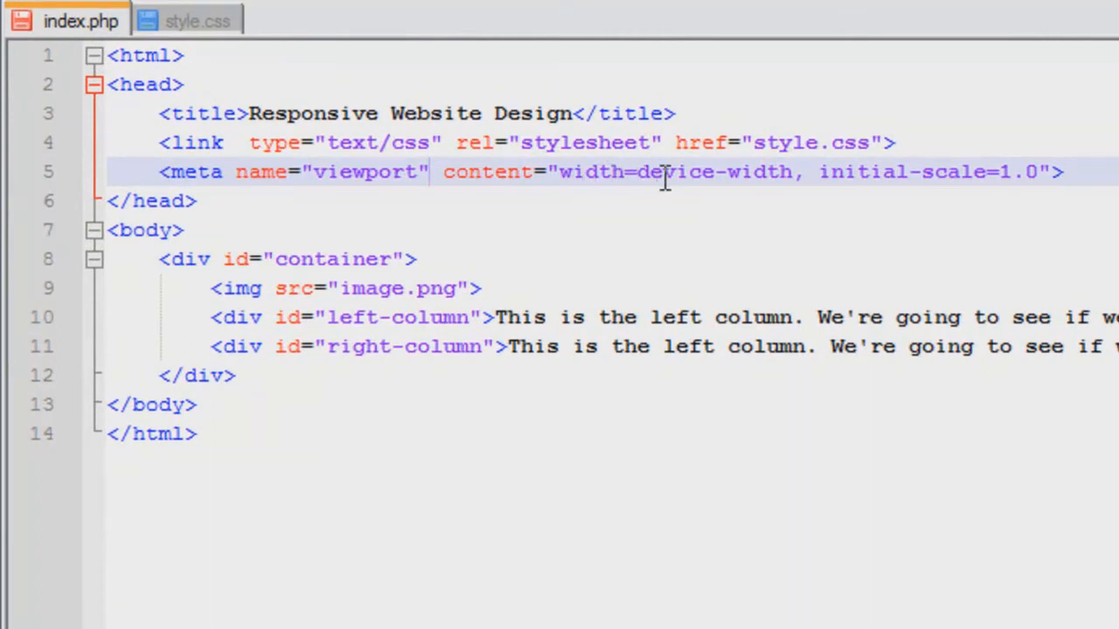
{"action": "double_click", "coordinate": [860, 171]}
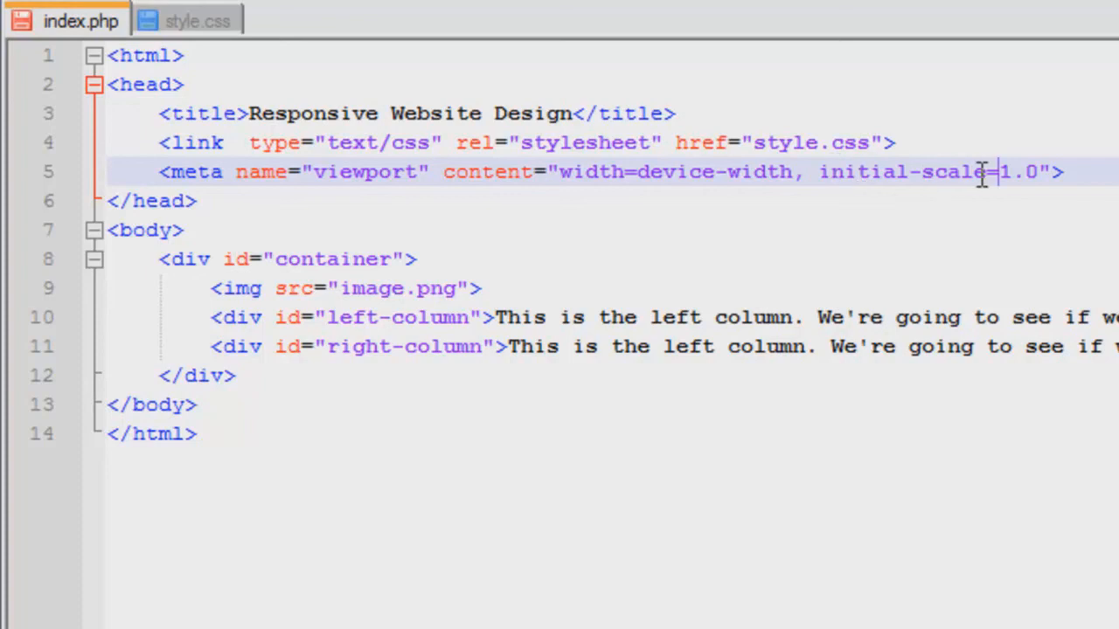
{"action": "mouse_move", "coordinate": [997, 173]}
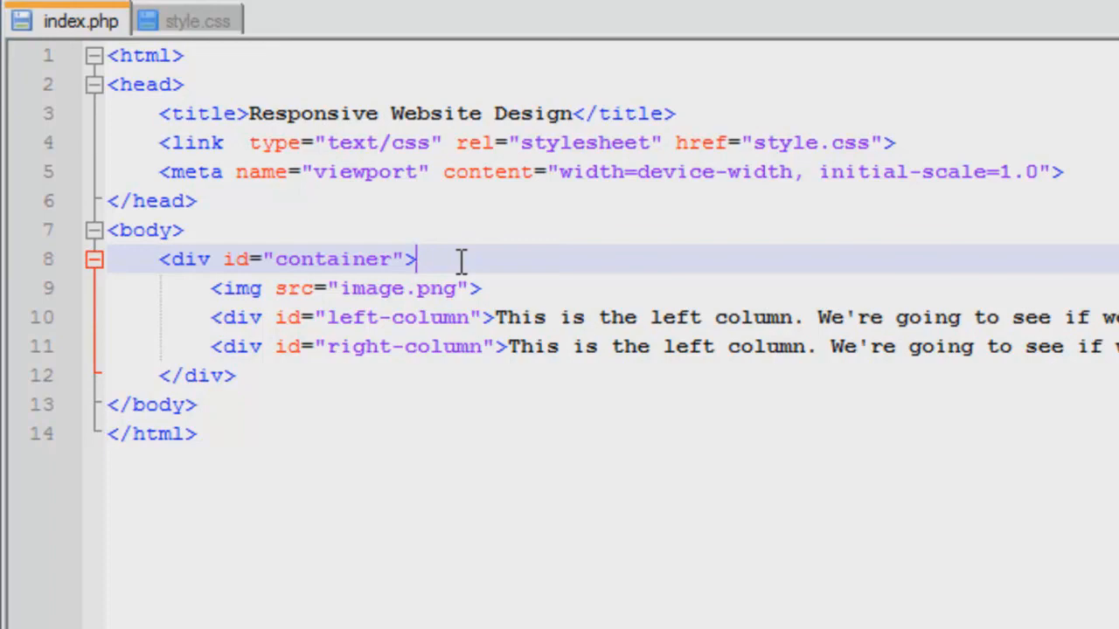
{"action": "mouse_move", "coordinate": [549, 301]}
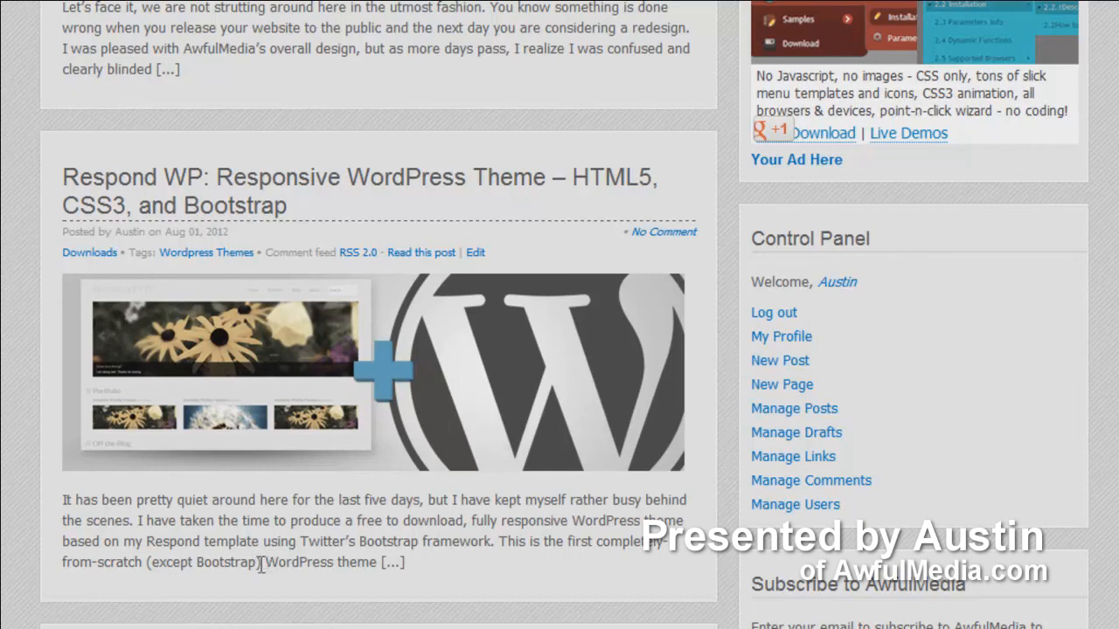
{"action": "mouse_move", "coordinate": [612, 556]}
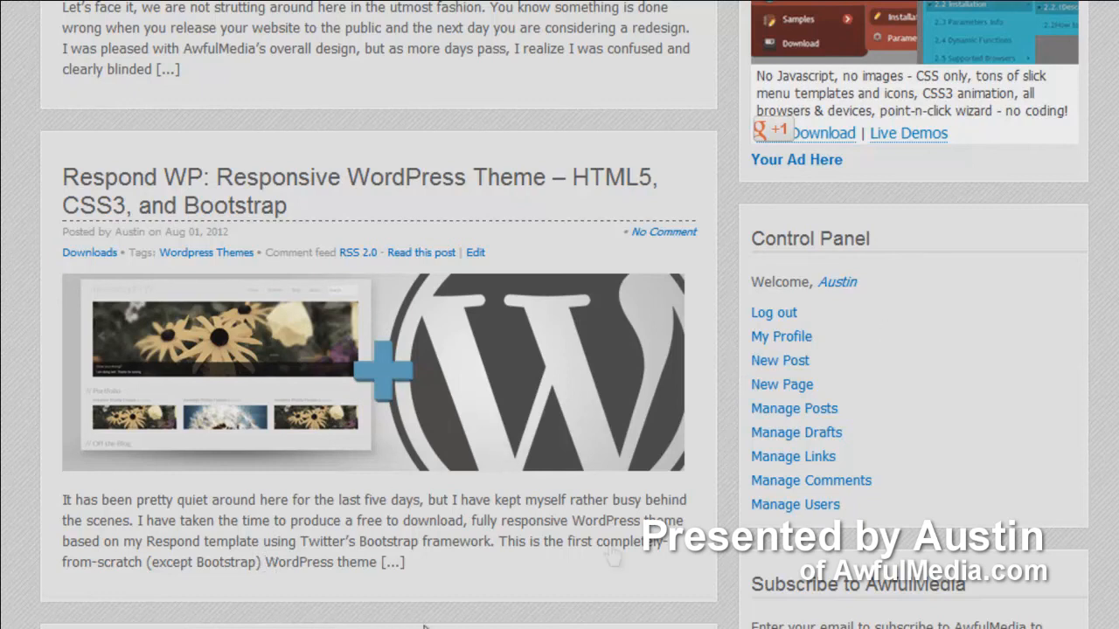
{"action": "scroll", "scroll_direction": "down", "scroll_amount": 3}
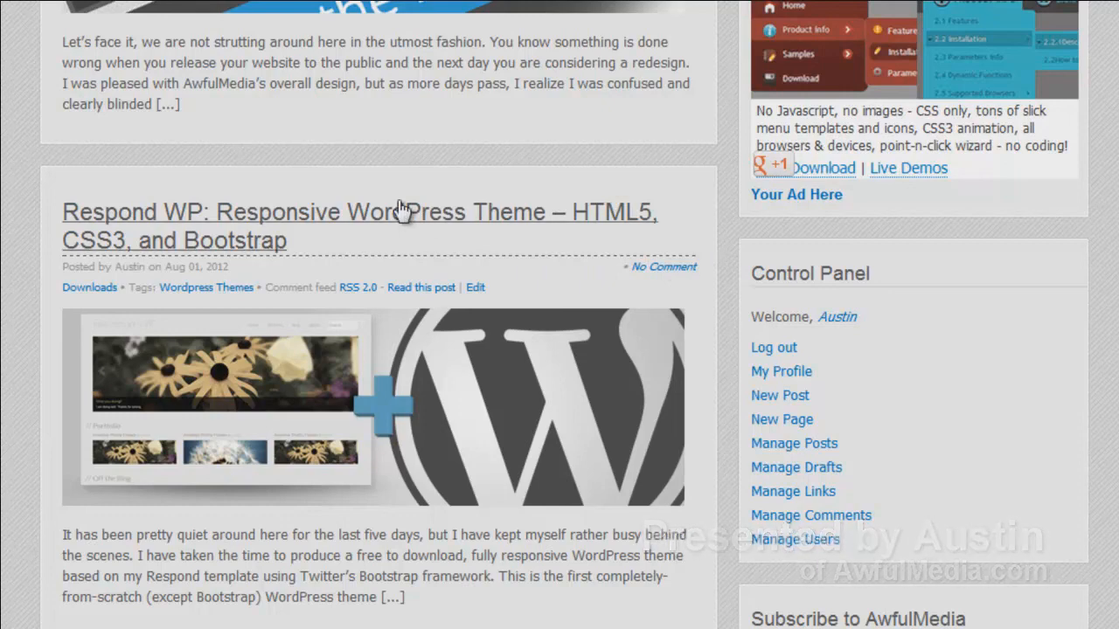
{"action": "scroll", "scroll_direction": "down", "scroll_amount": 3}
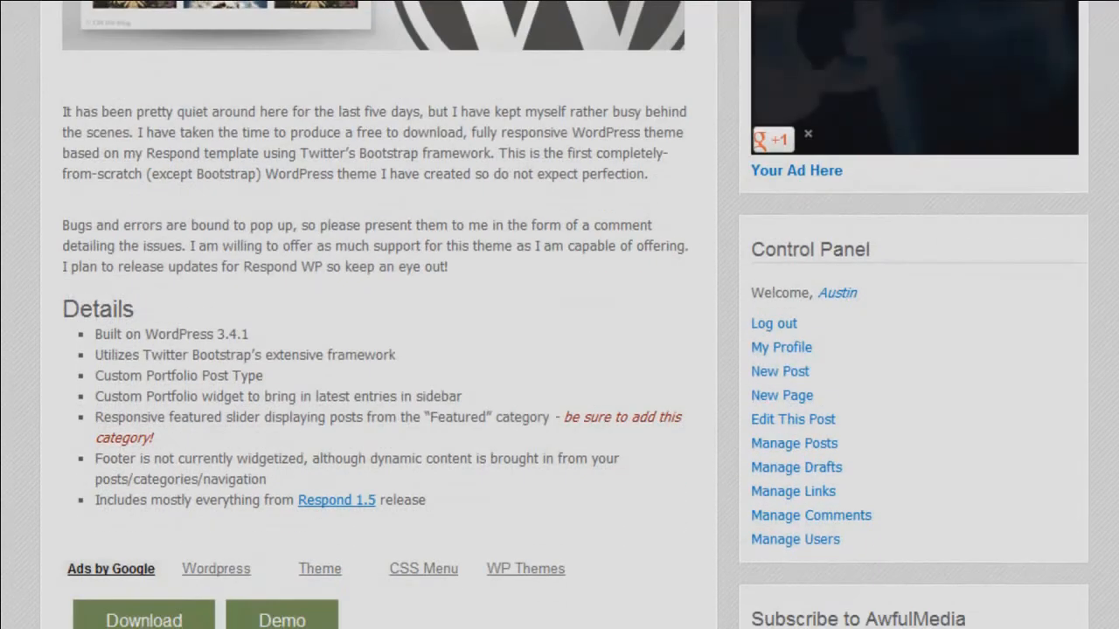
{"action": "scroll", "scroll_direction": "down", "scroll_amount": 3}
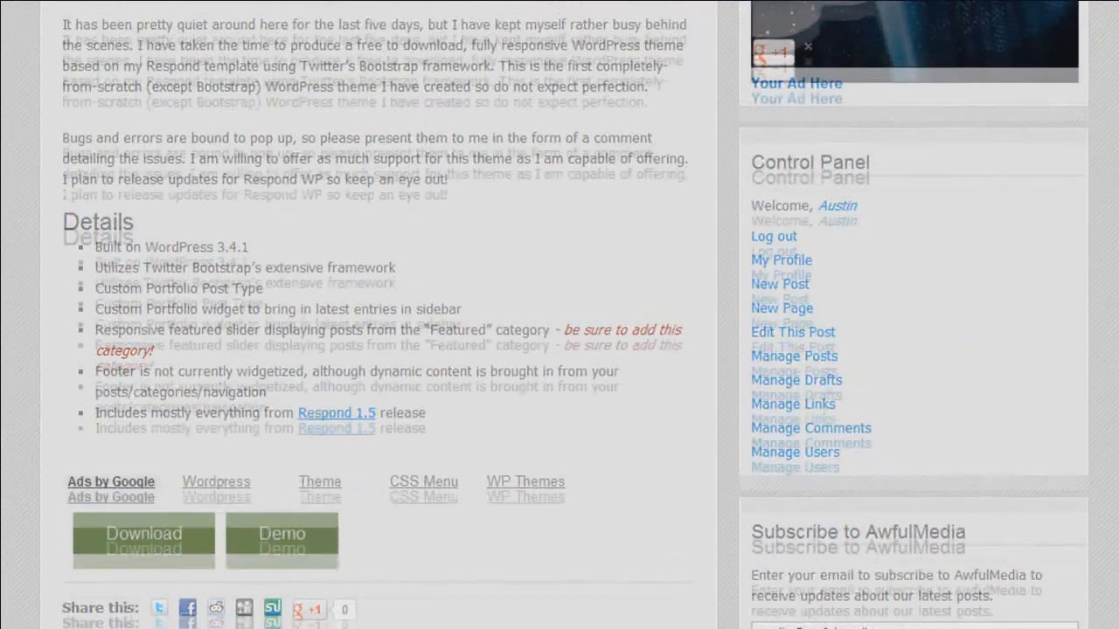
{"action": "scroll", "scroll_direction": "up", "scroll_amount": 3}
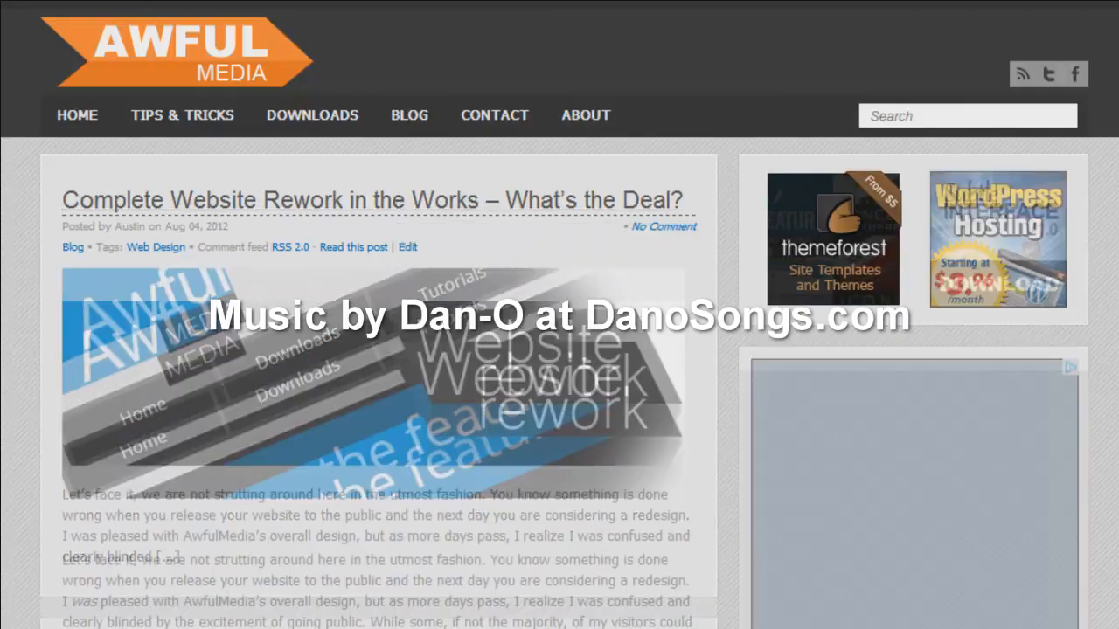
{"action": "scroll", "scroll_direction": "down", "scroll_amount": 3}
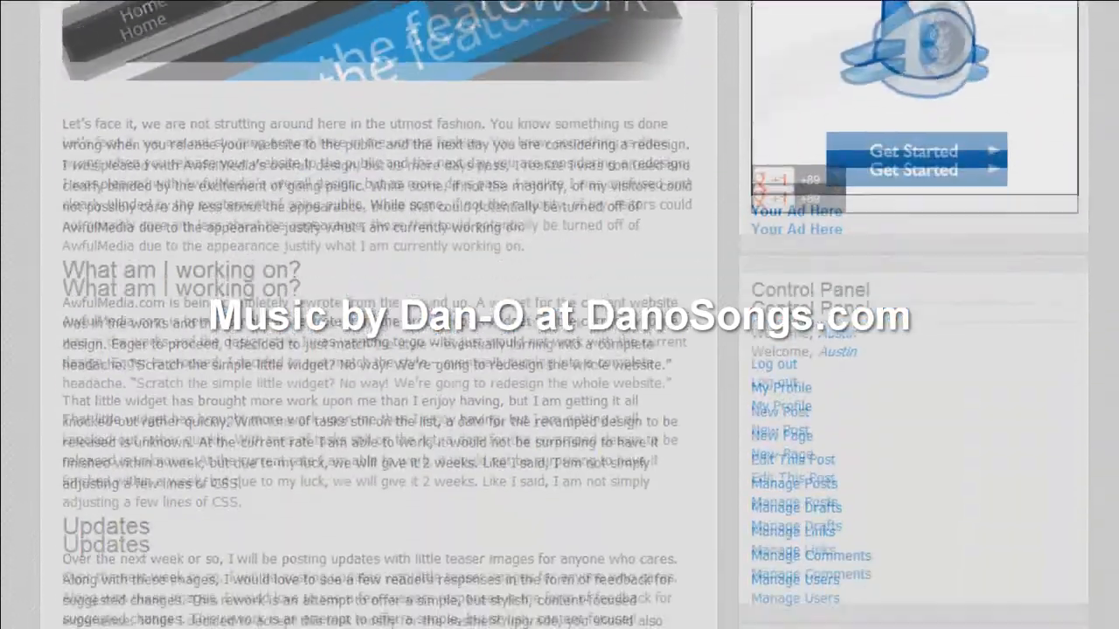